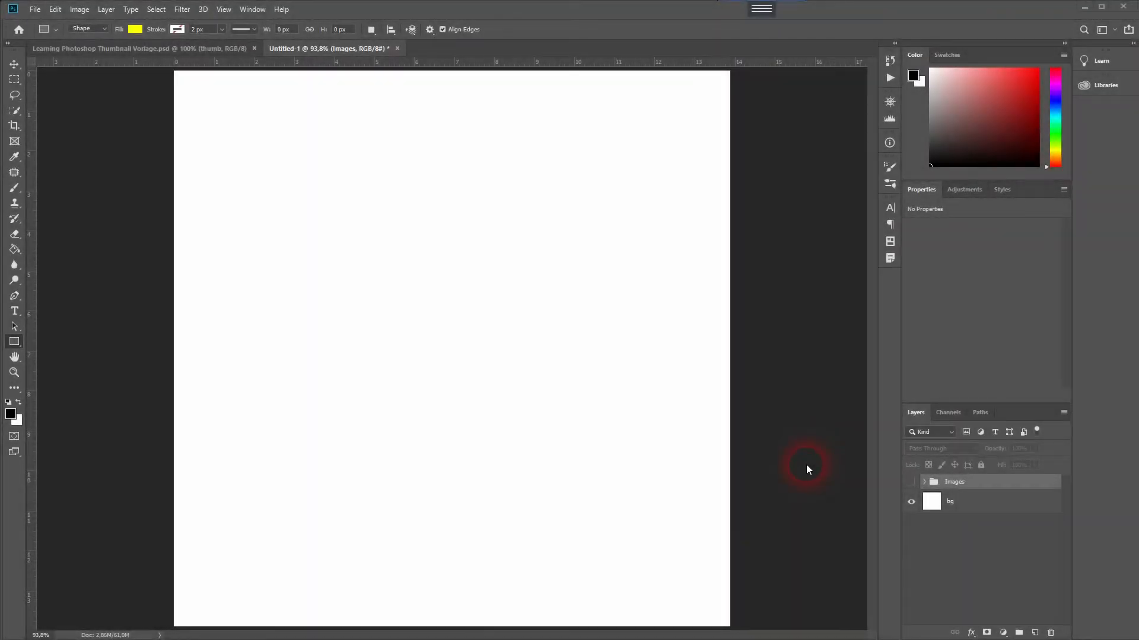
Step: Inspect the photo group's layers in the Layers panel and collapse it again
left_click(911, 482)
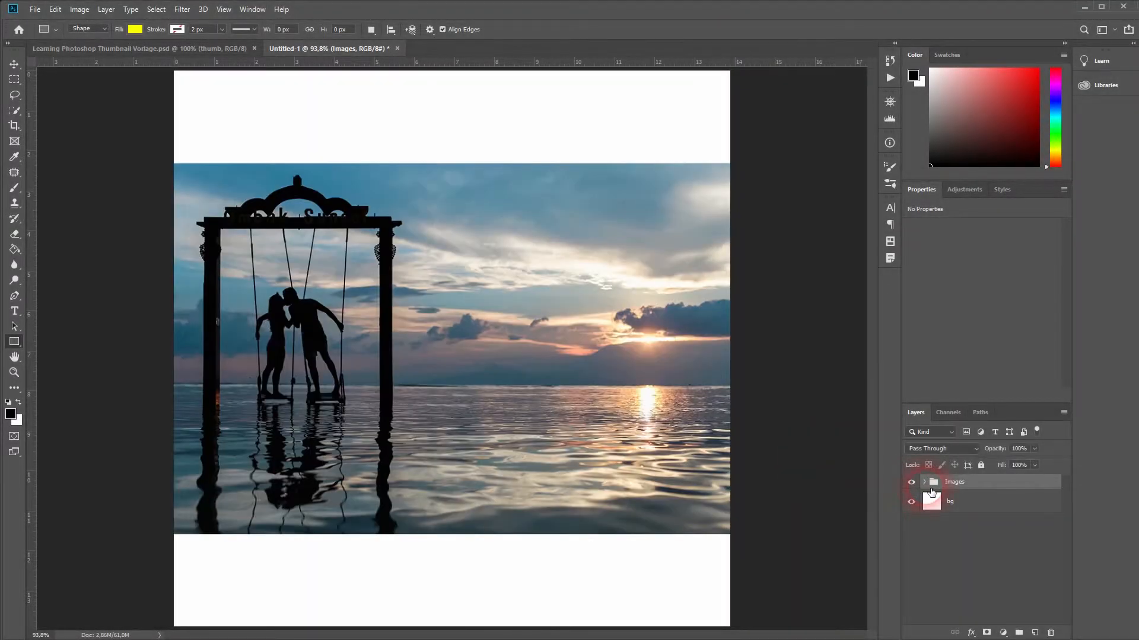
left_click(924, 482)
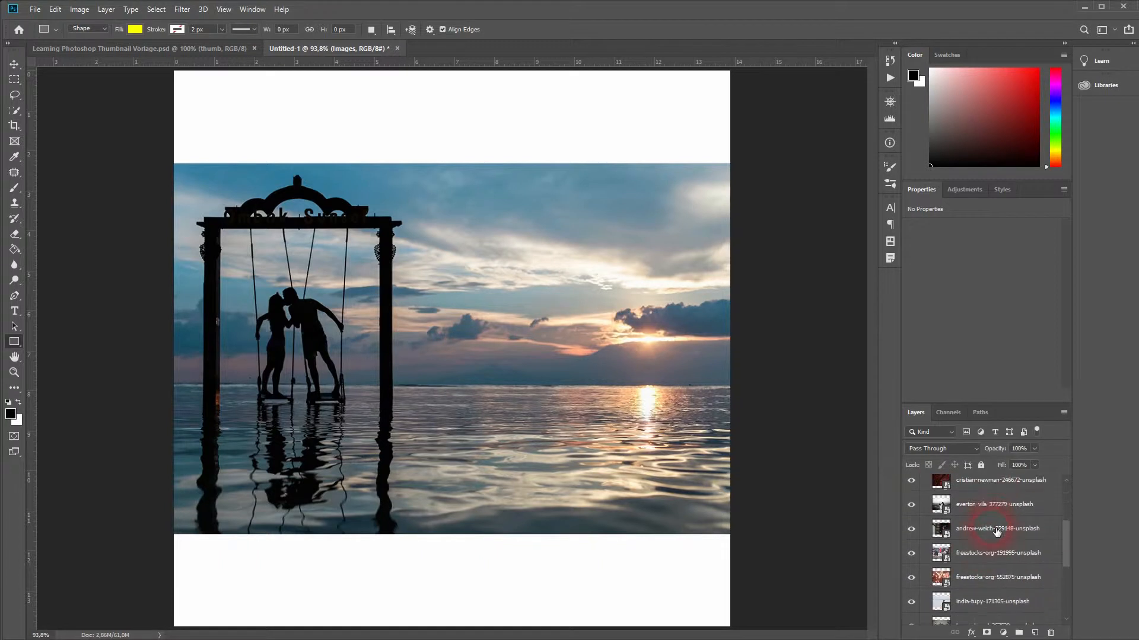
scroll("down", 3)
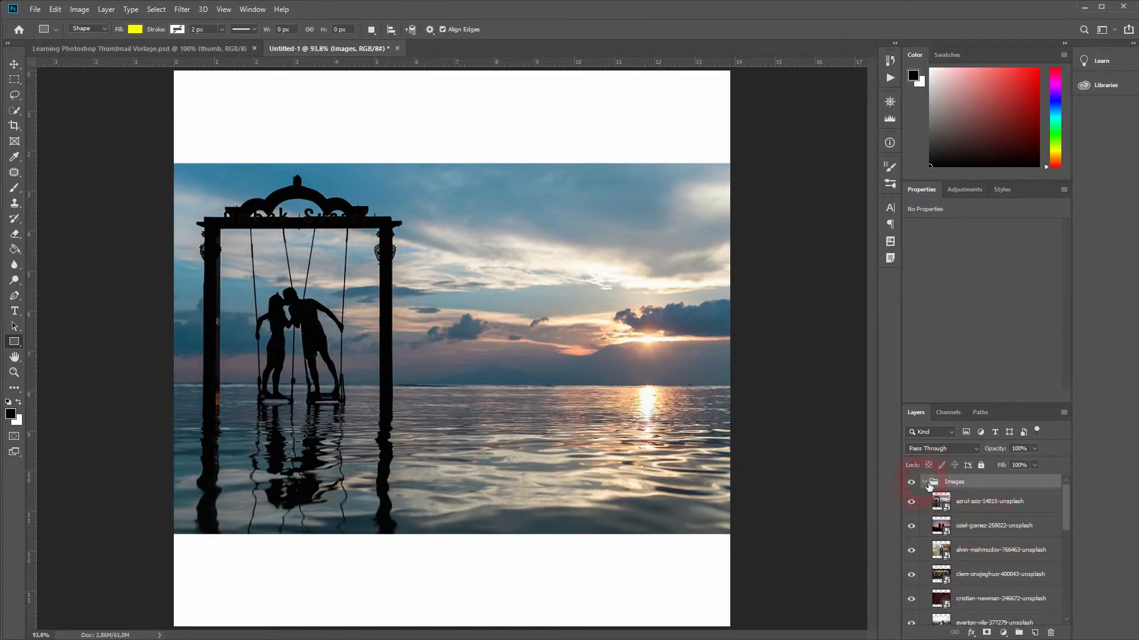
left_click(927, 481)
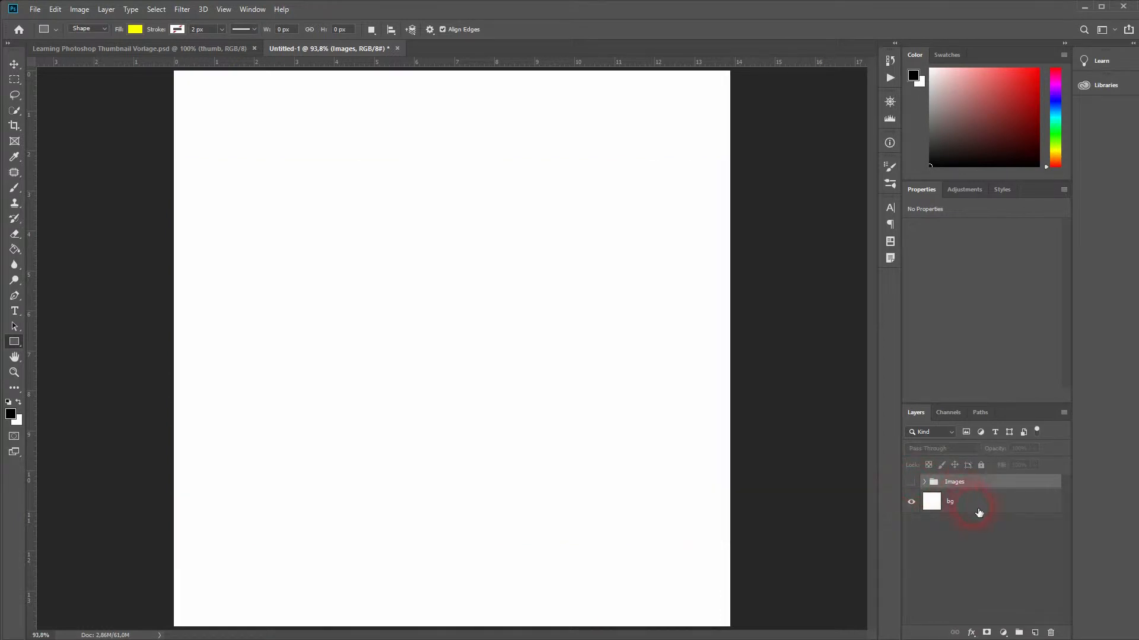
Step: Add an empty layer named heart above bg and pick the Heart preset with the Custom Shape Tool
left_click(978, 501)
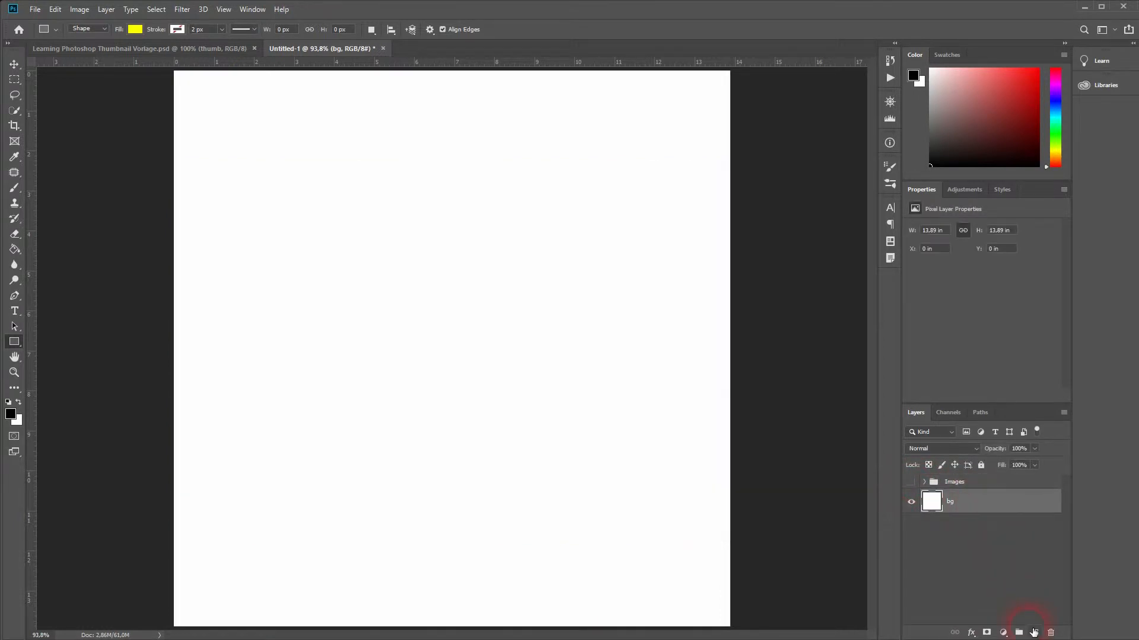
left_click(1033, 632)
type("heart")
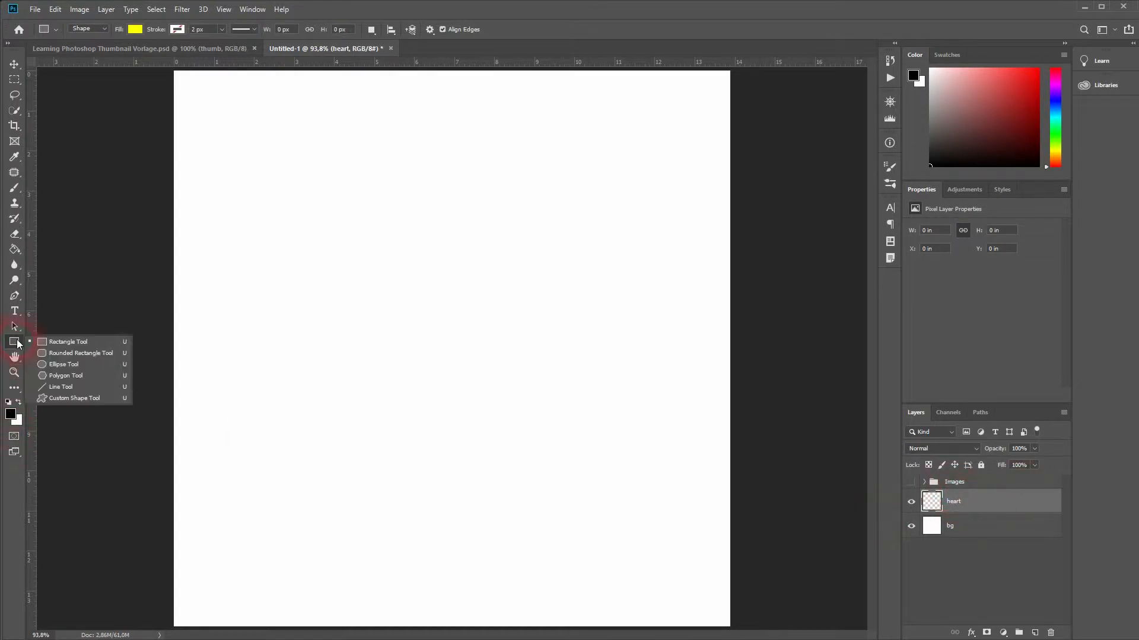
left_click(73, 399)
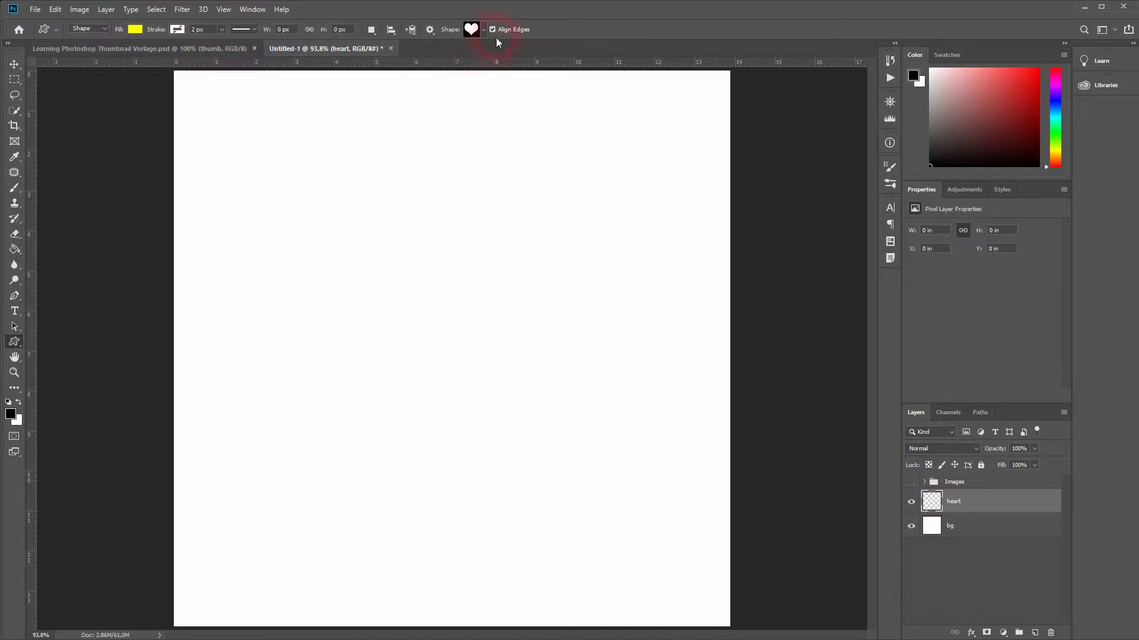
left_click(471, 29)
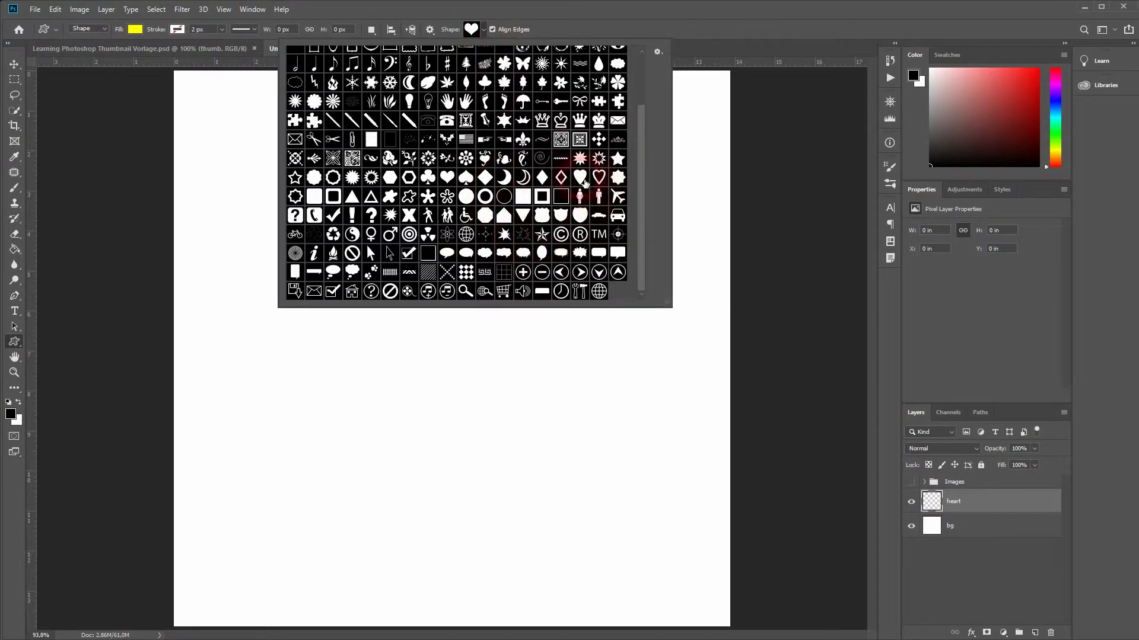
mouse_move(544, 195)
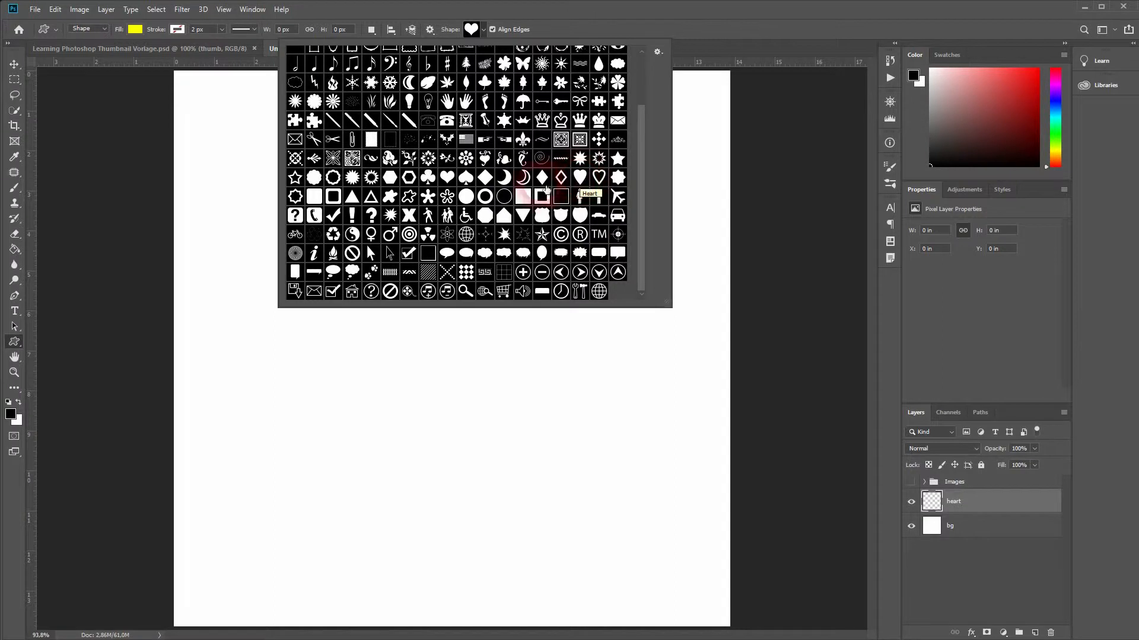
mouse_move(447, 196)
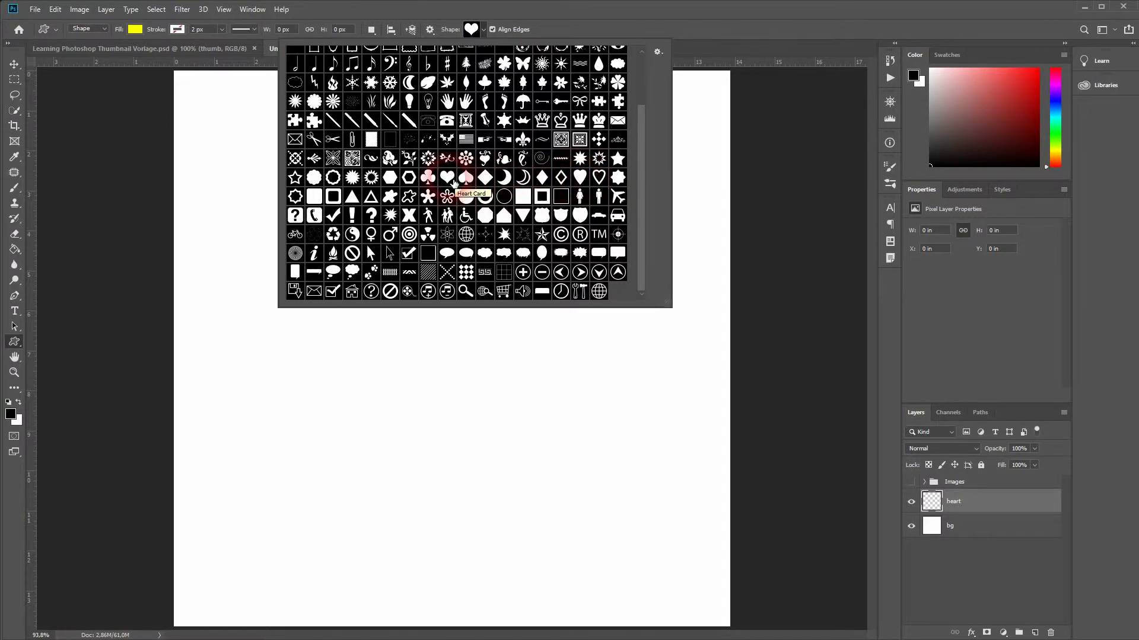
mouse_move(465, 196)
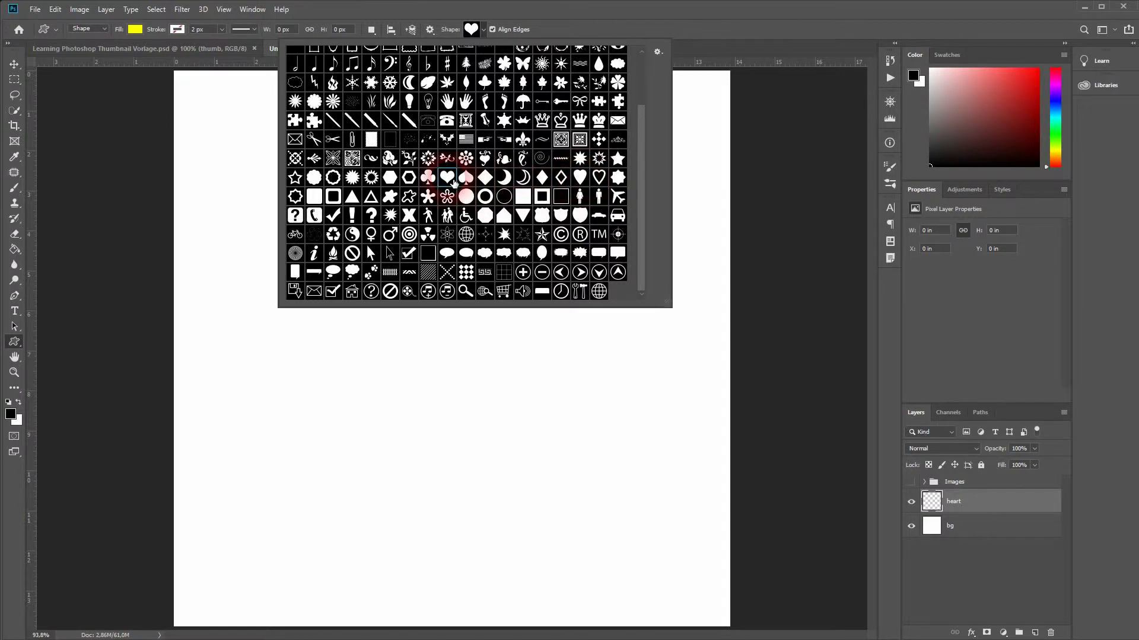
scroll("up", 3)
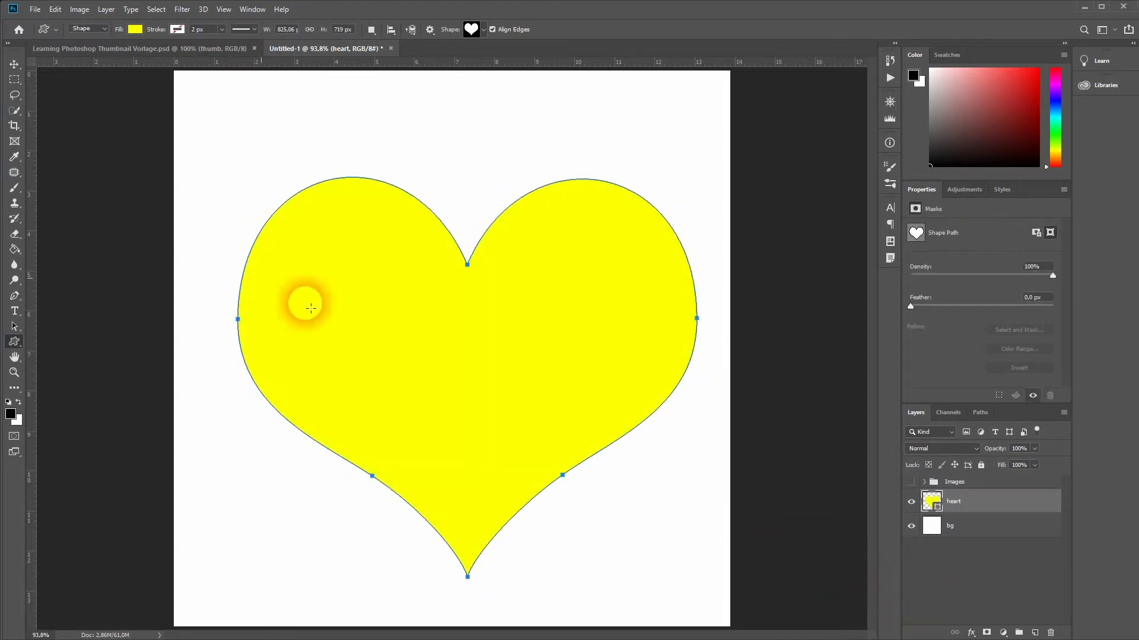
Step: Fill the heart shape with red, keeping the drawing mode on Shape
left_click(135, 29)
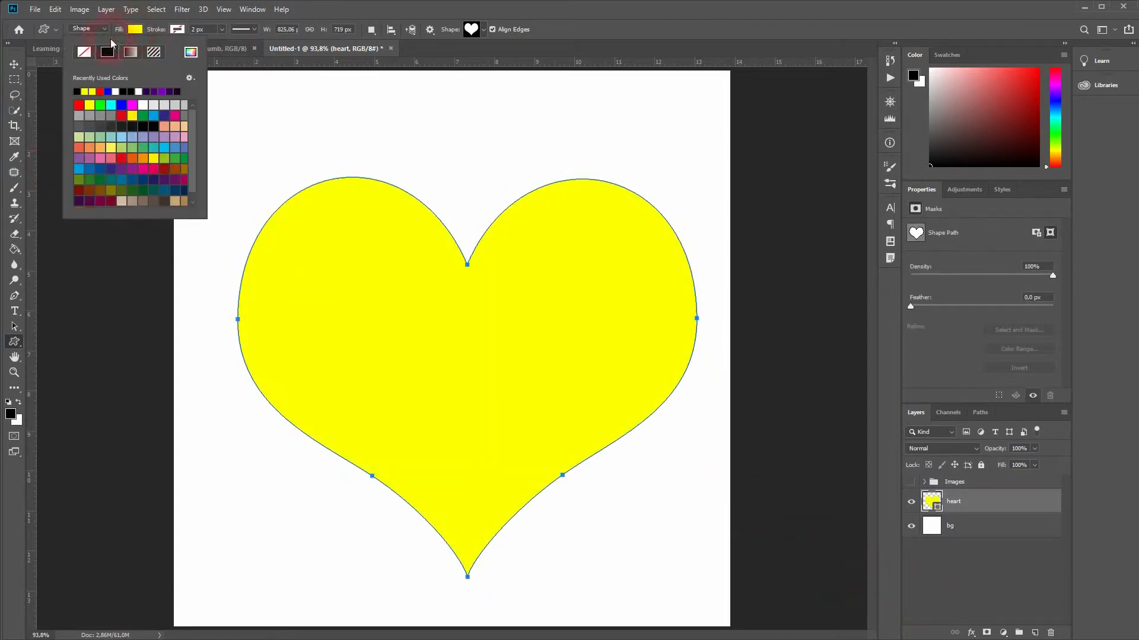
left_click(78, 104)
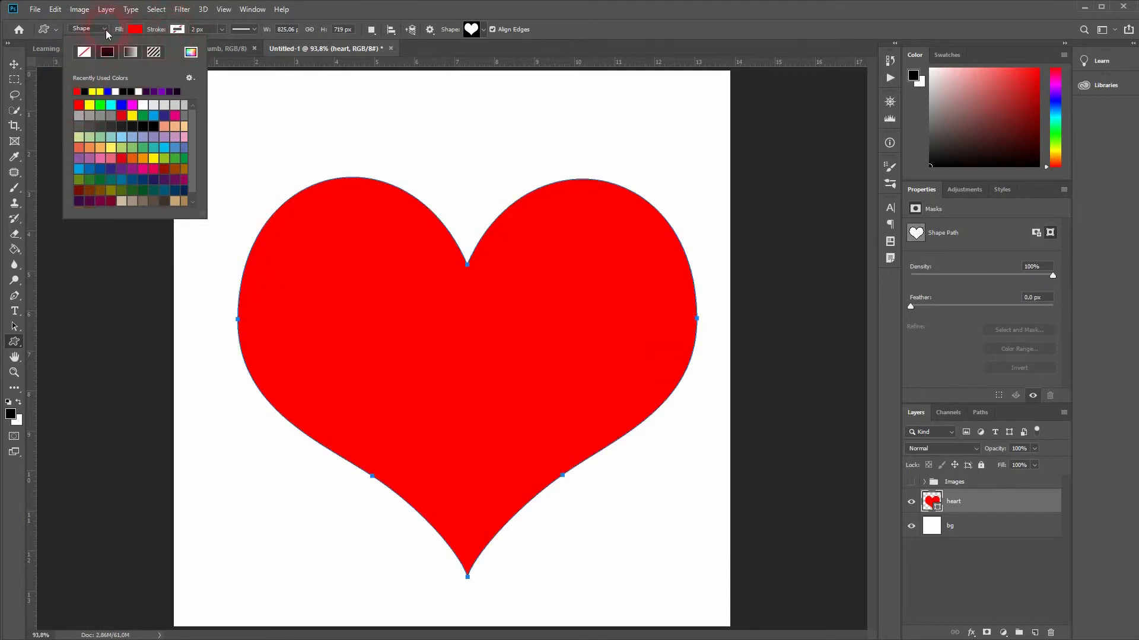
left_click(82, 29)
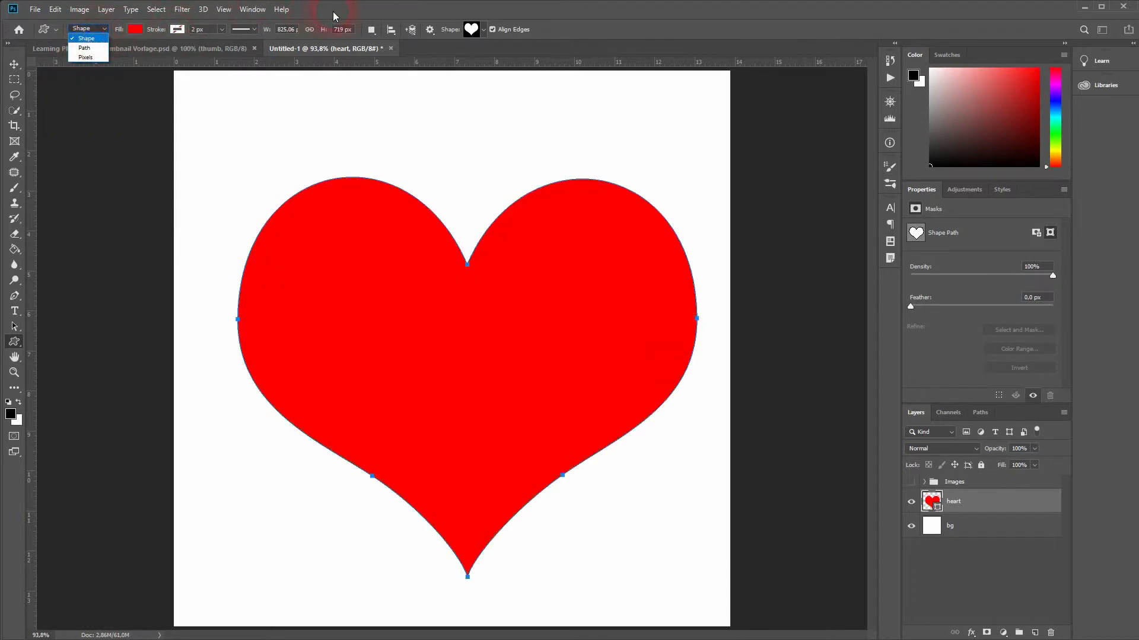
left_click(85, 38)
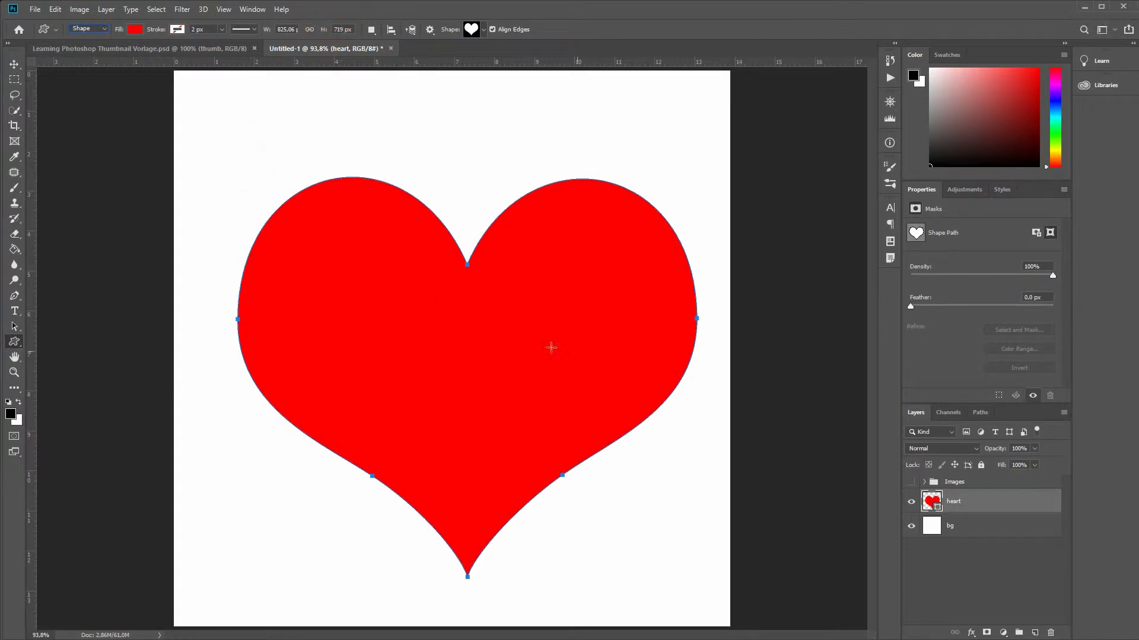
mouse_move(211, 205)
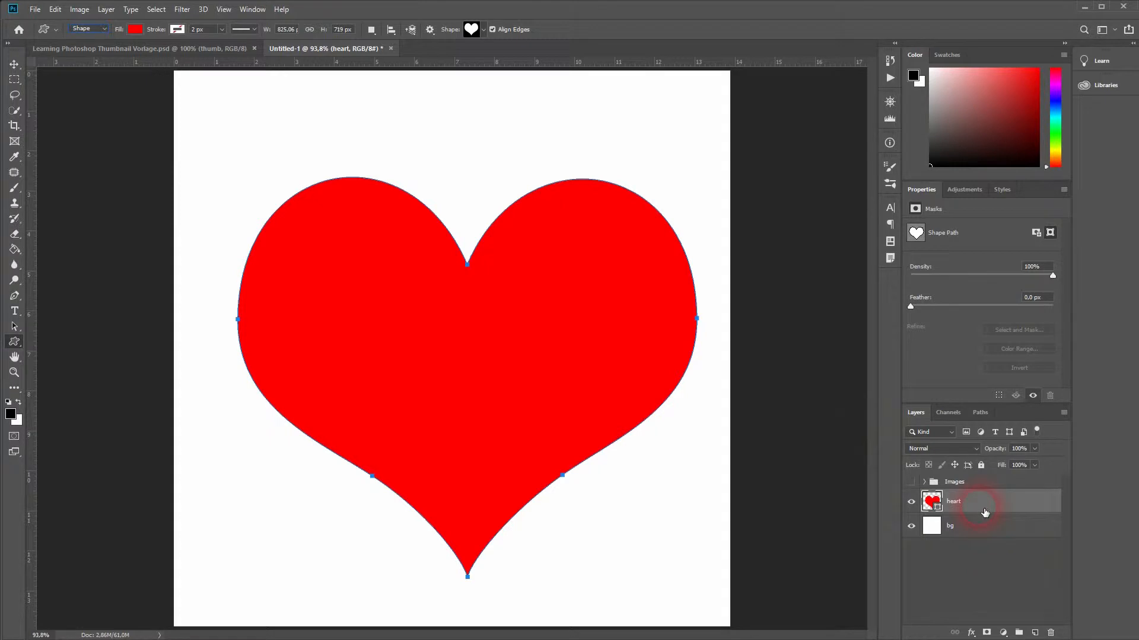
Step: With the Move tool and the canvas selected, align the heart to the canvas centre
left_click(14, 66)
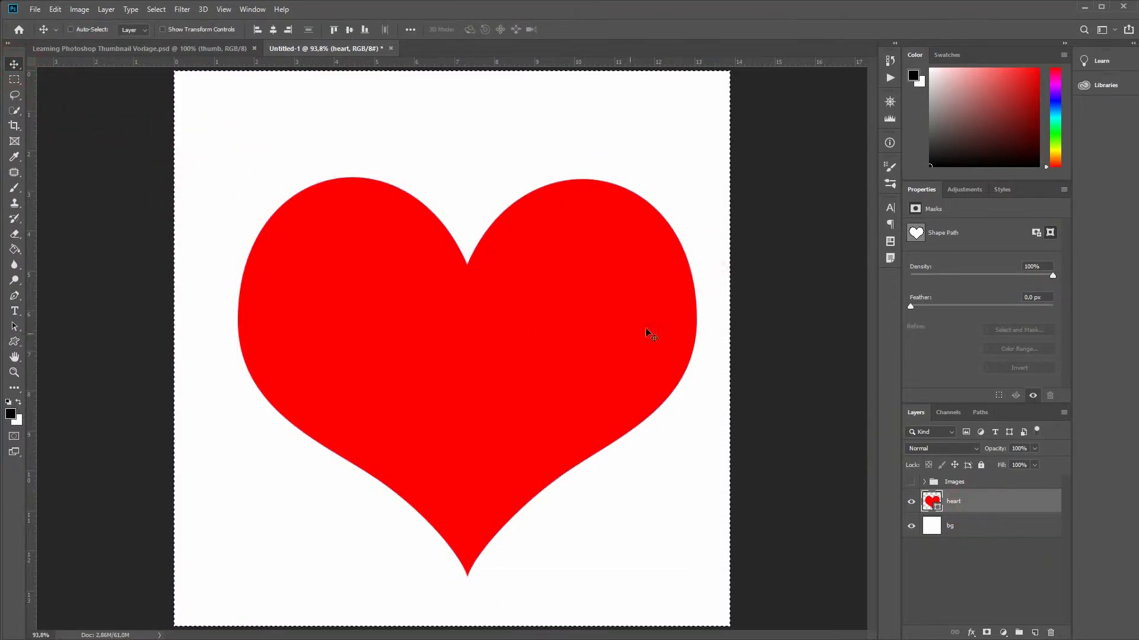
key("ctrl+a")
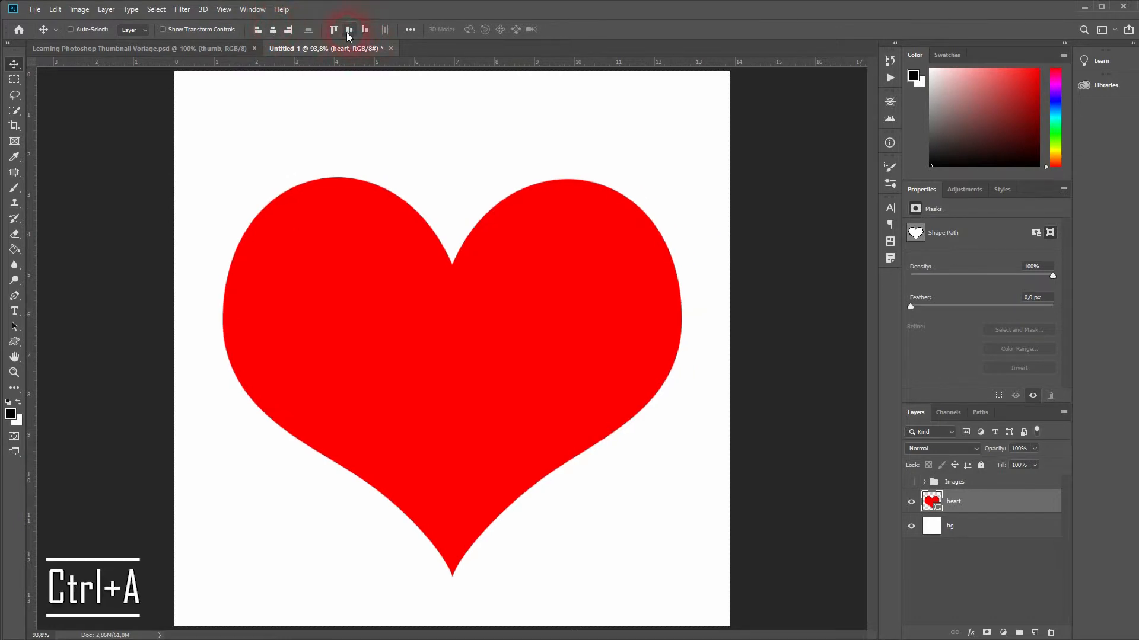
left_click(349, 29)
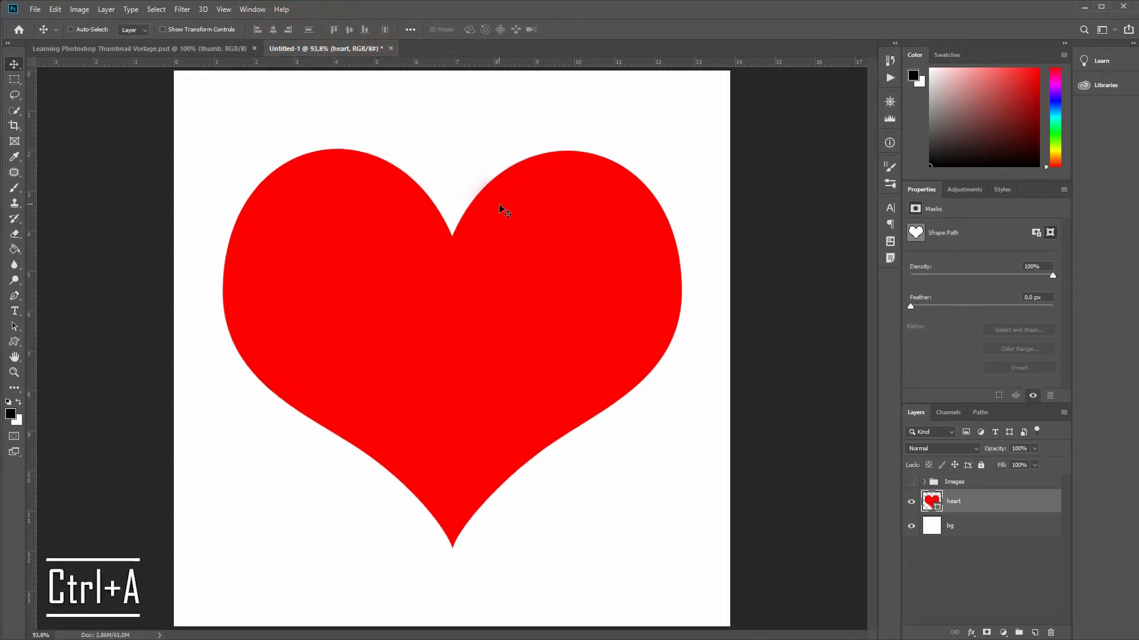
mouse_move(533, 325)
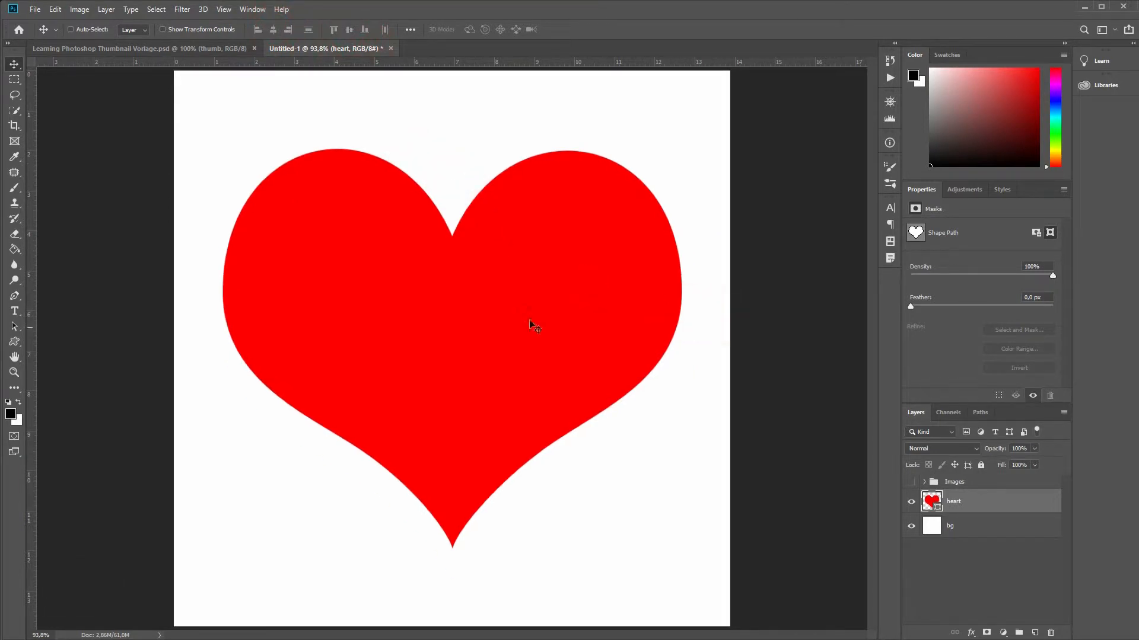
Step: Create a new empty layer above the heart and rename it rectangles
key("ctrl+d")
type("red")
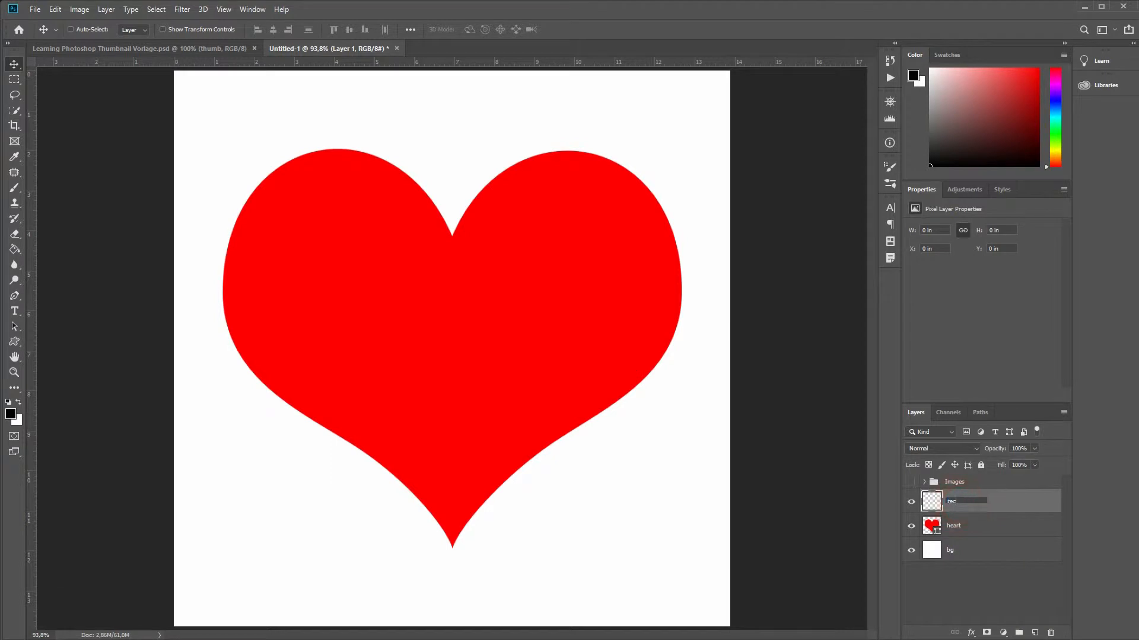
double_click(953, 501)
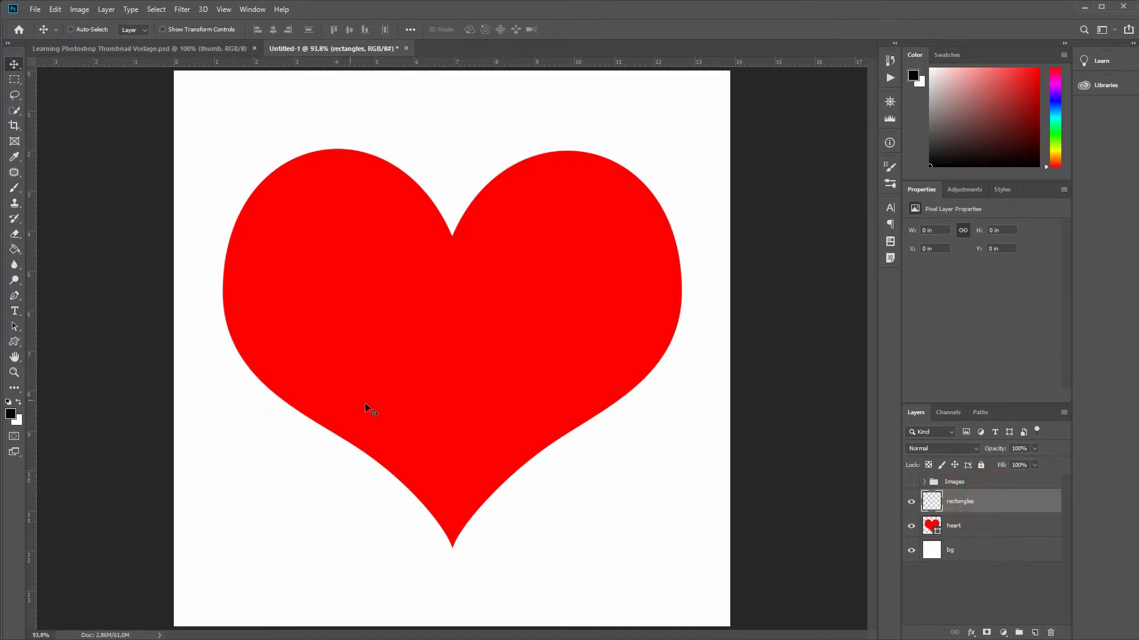
left_click(15, 342)
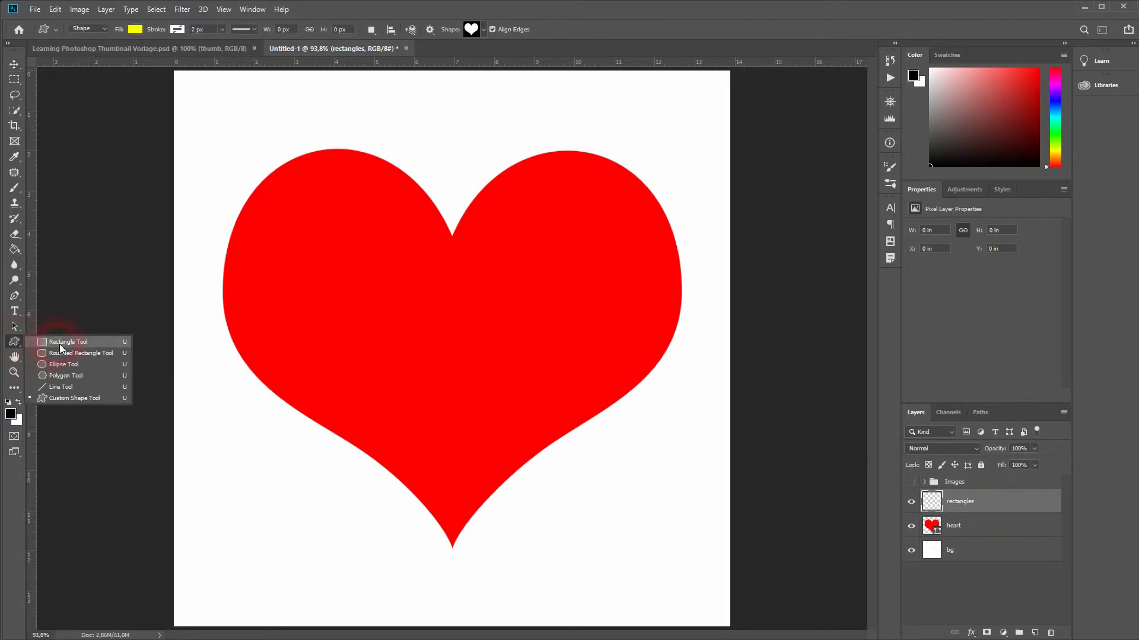
Step: Draw yellow rectangles over the heart with the Rectangle tool, including one over the middle
left_click(67, 342)
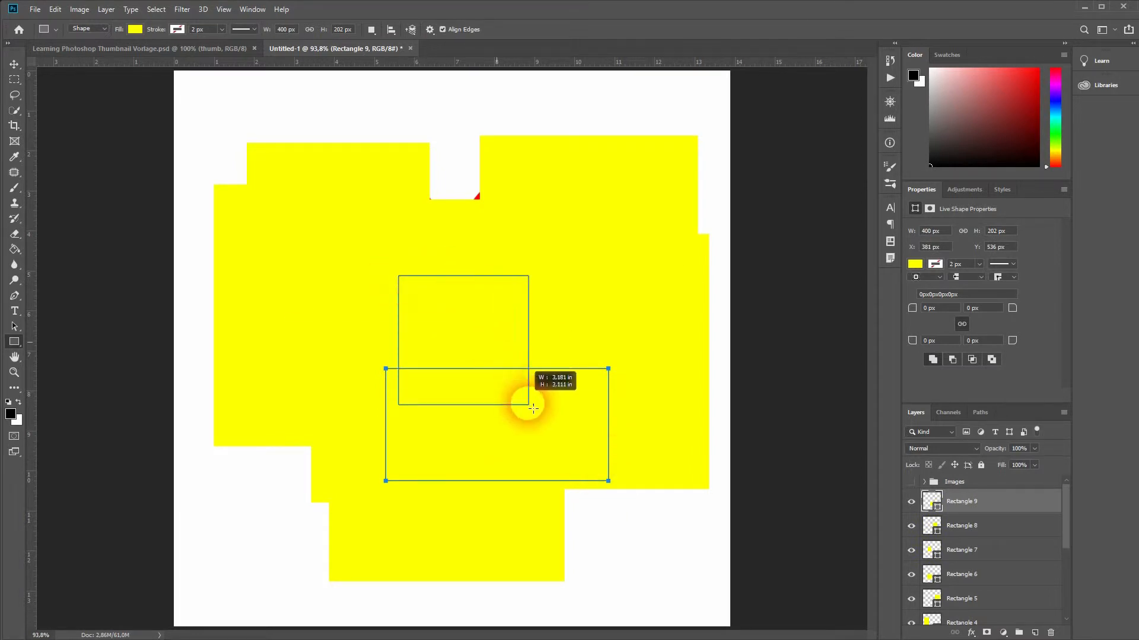
left_click_drag(397, 276, 533, 409)
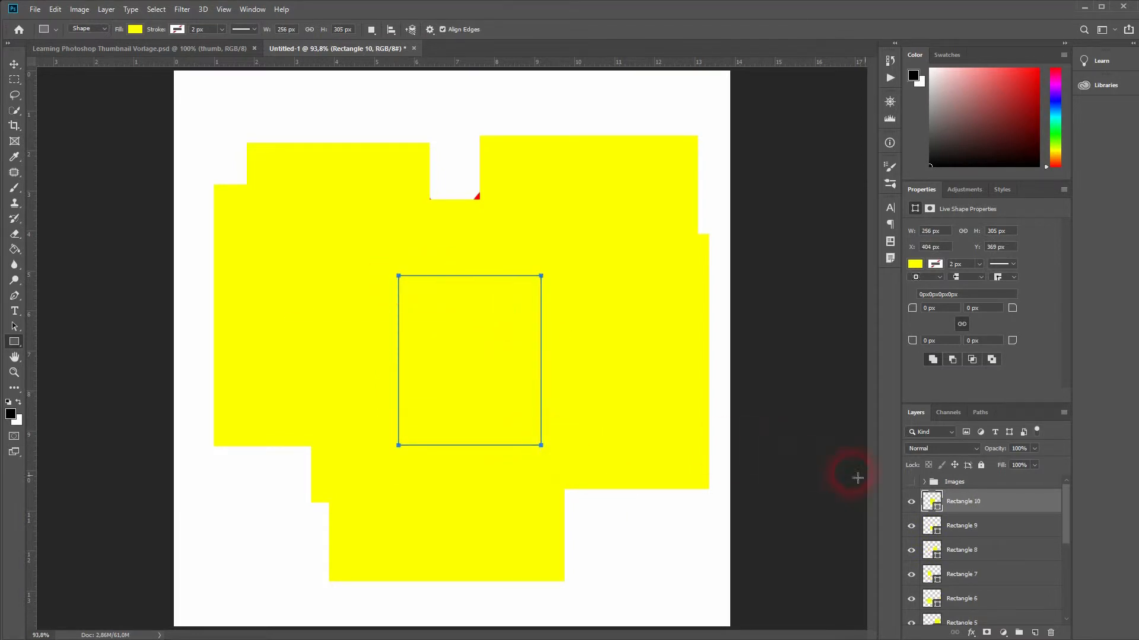
mouse_move(1004, 505)
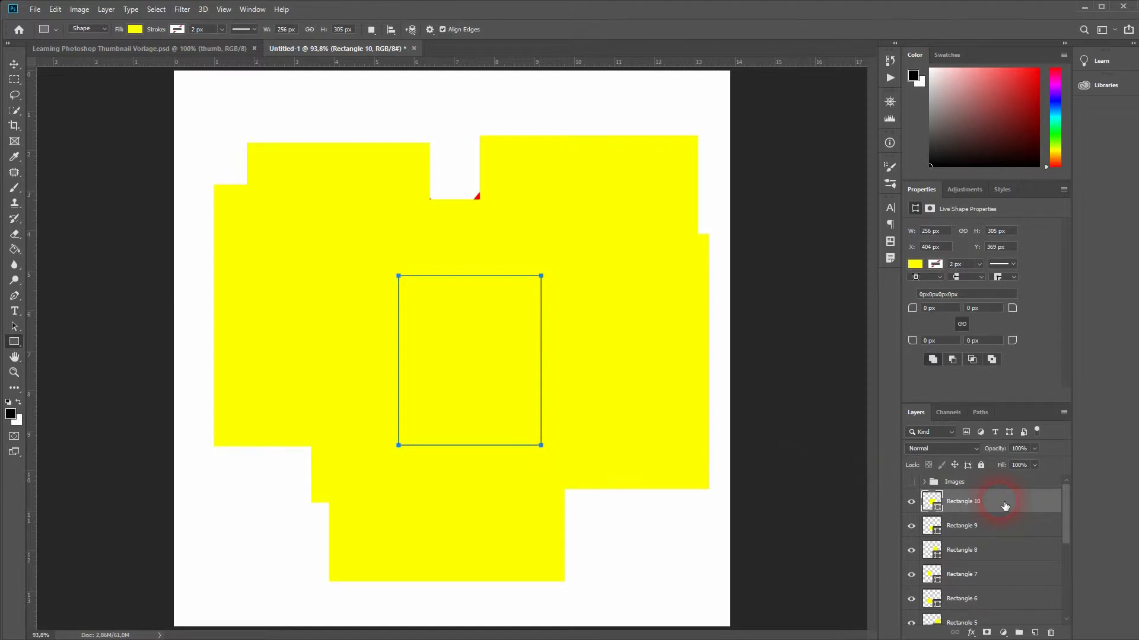
scroll("down", 3)
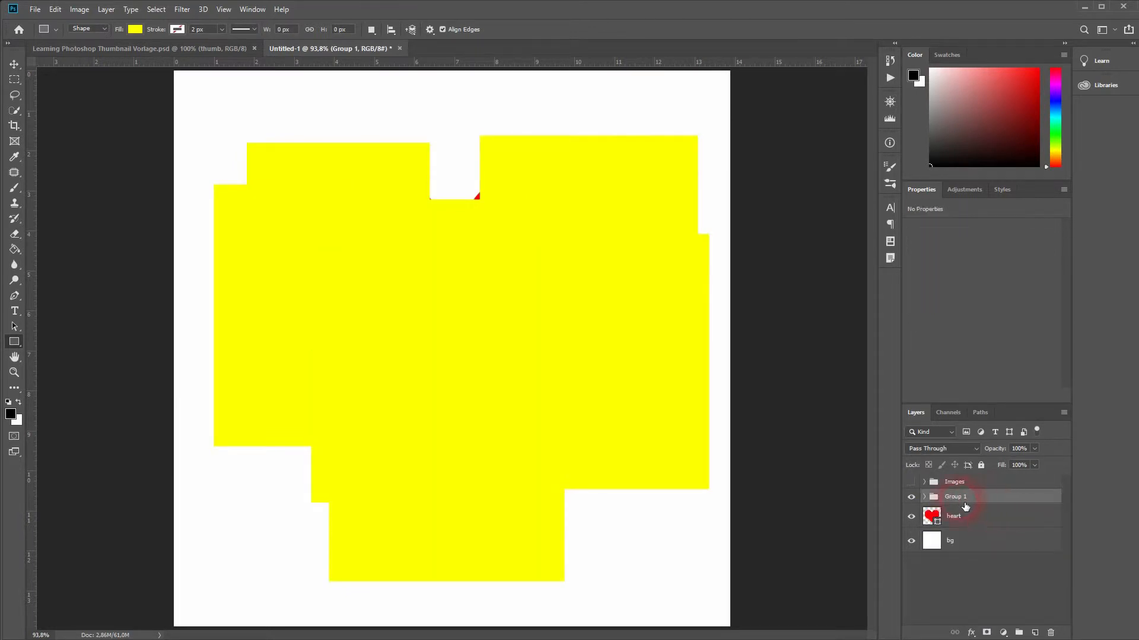
Step: Rename the group of rectangles to rectangles and load the heart layer's outline as a selection
double_click(955, 495)
type("rectangles")
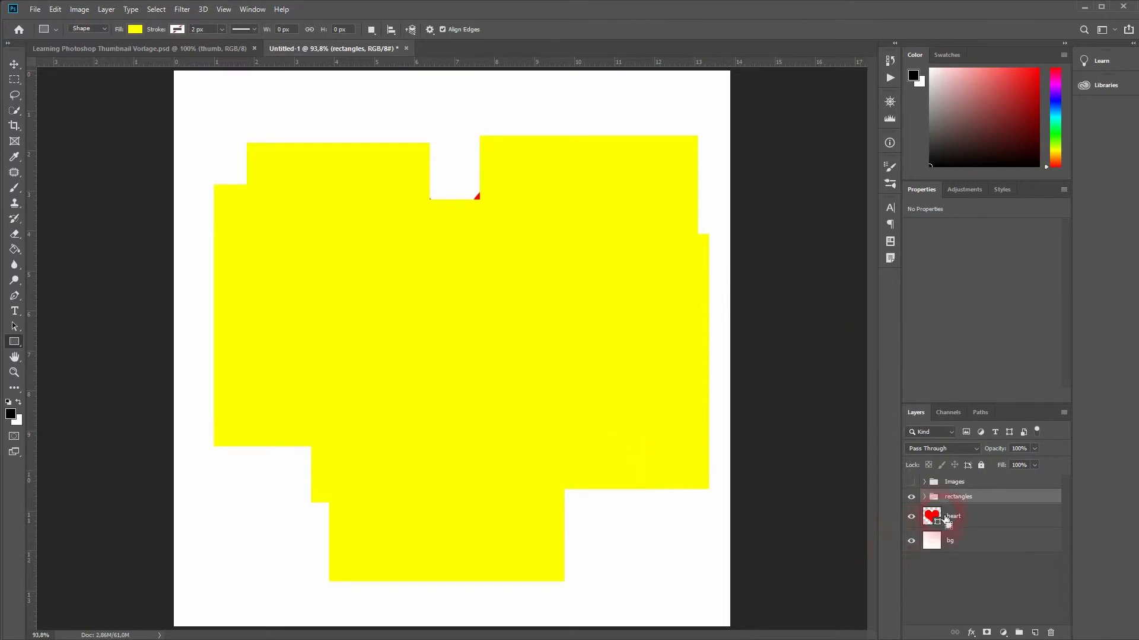
left_click(932, 516)
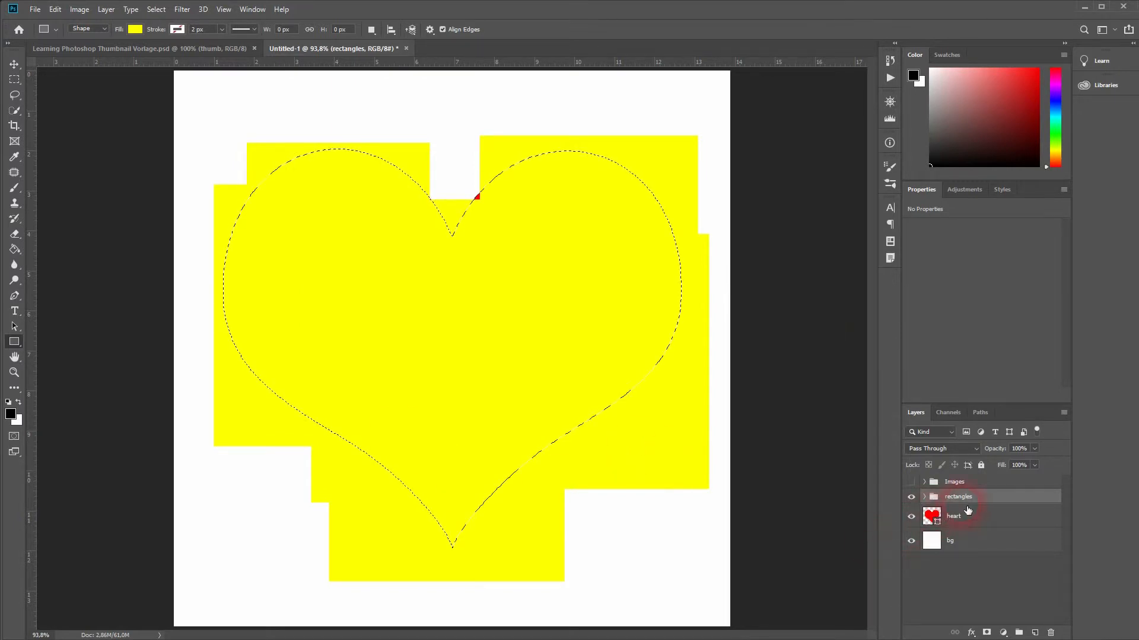
Step: Mask the rectangles group with the heart selection, expand it and select the Images group
left_click(985, 632)
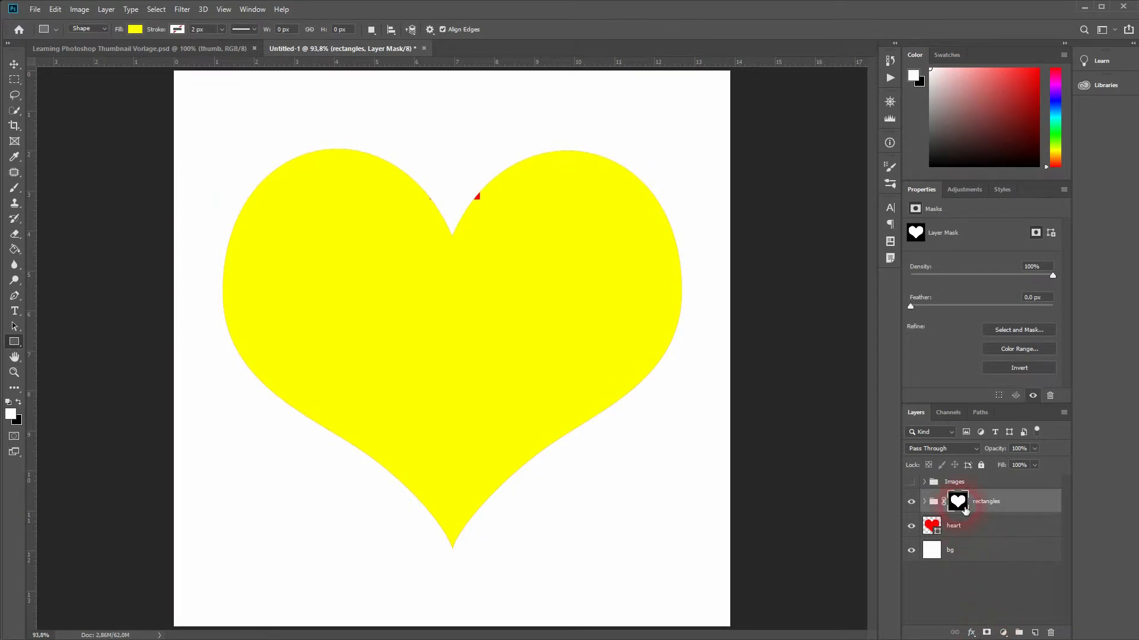
mouse_move(959, 500)
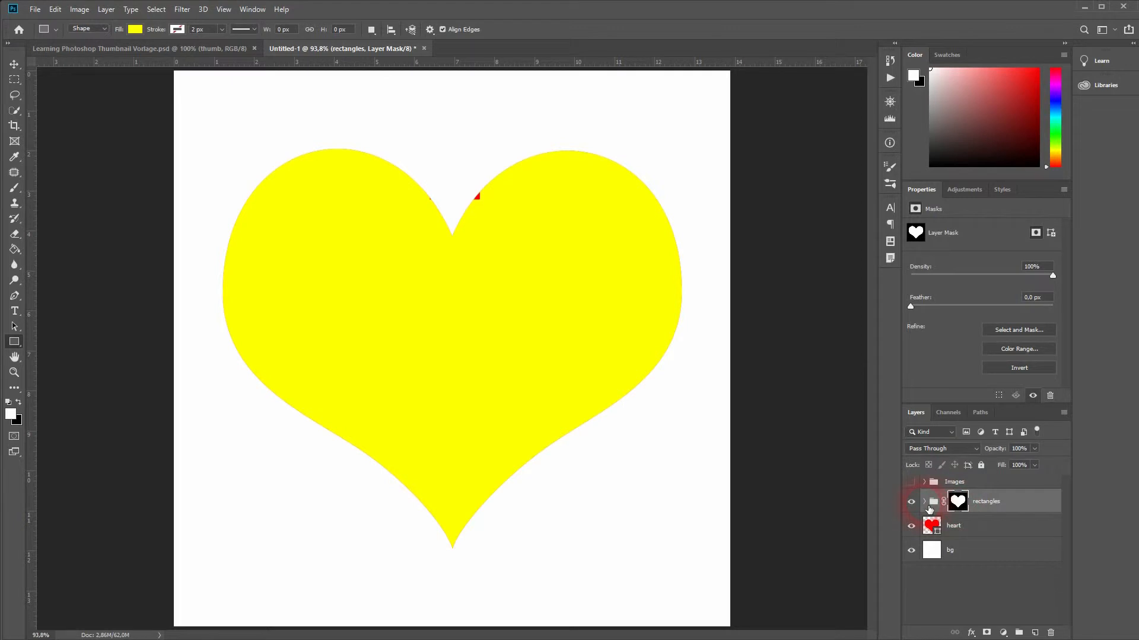
left_click(932, 501)
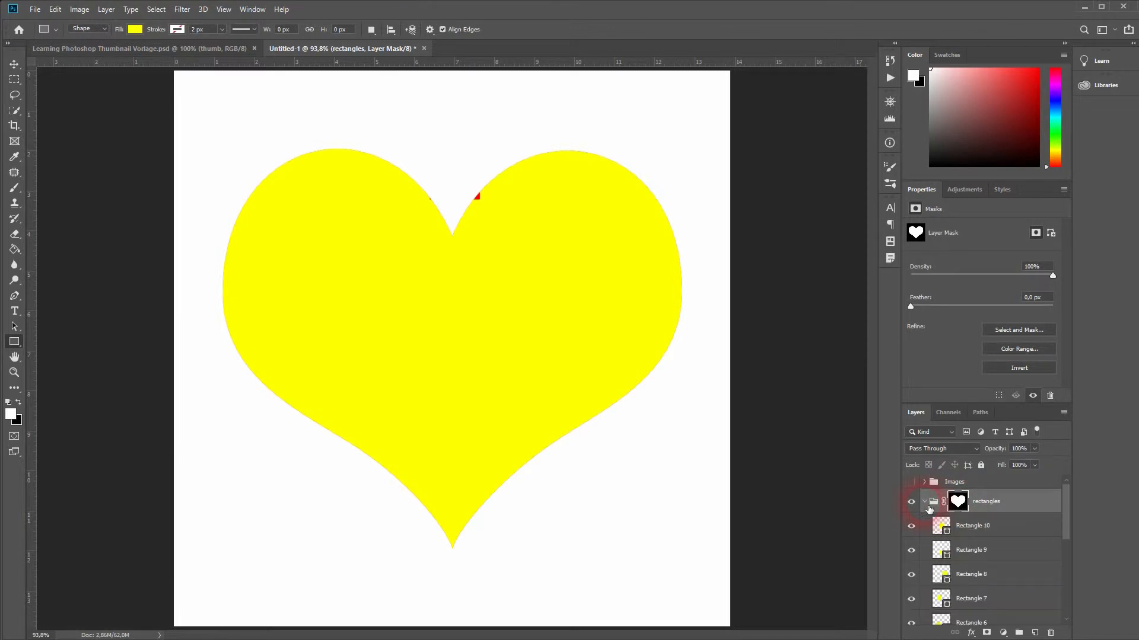
left_click(953, 481)
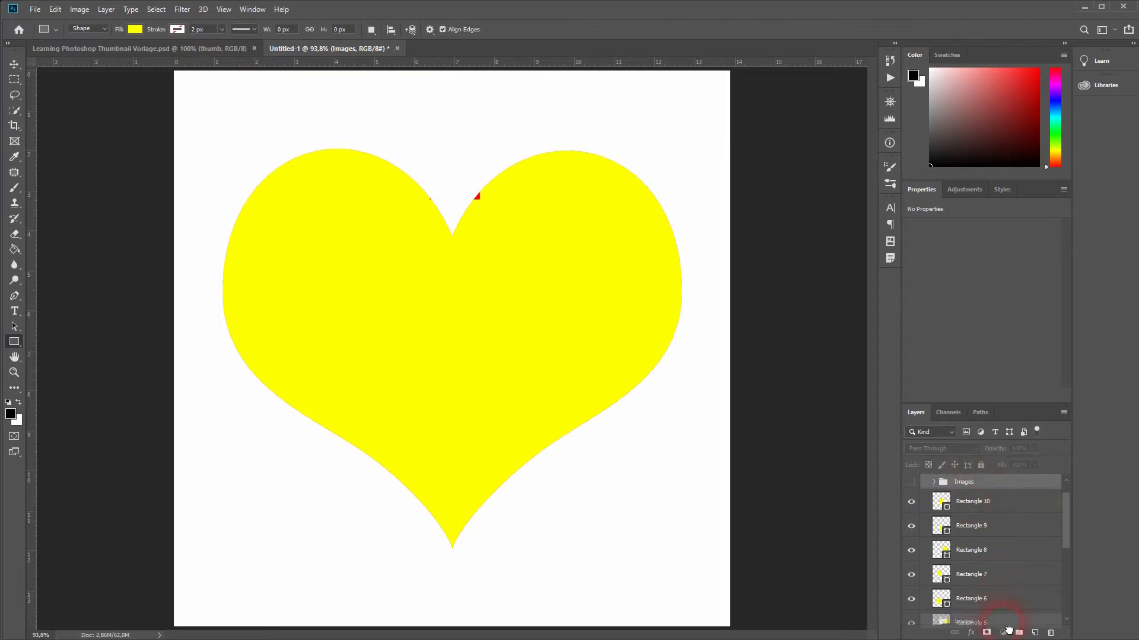
Step: Clip the purple-sky photo and the next Images-group photos to the rectangles beneath them
scroll("down", 3)
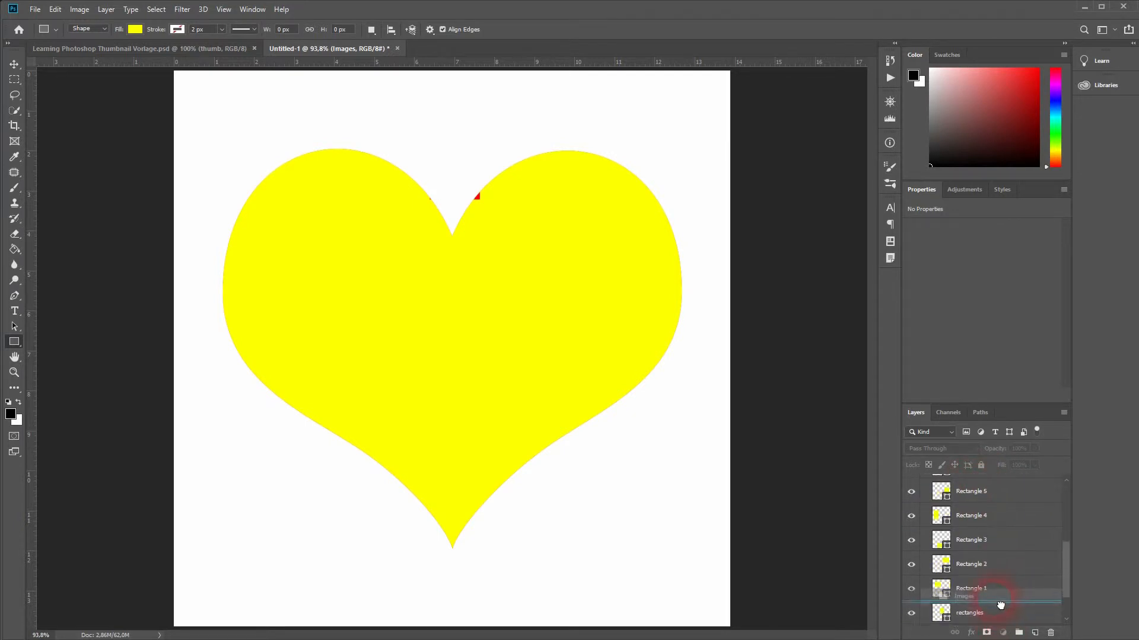
scroll("down", 3)
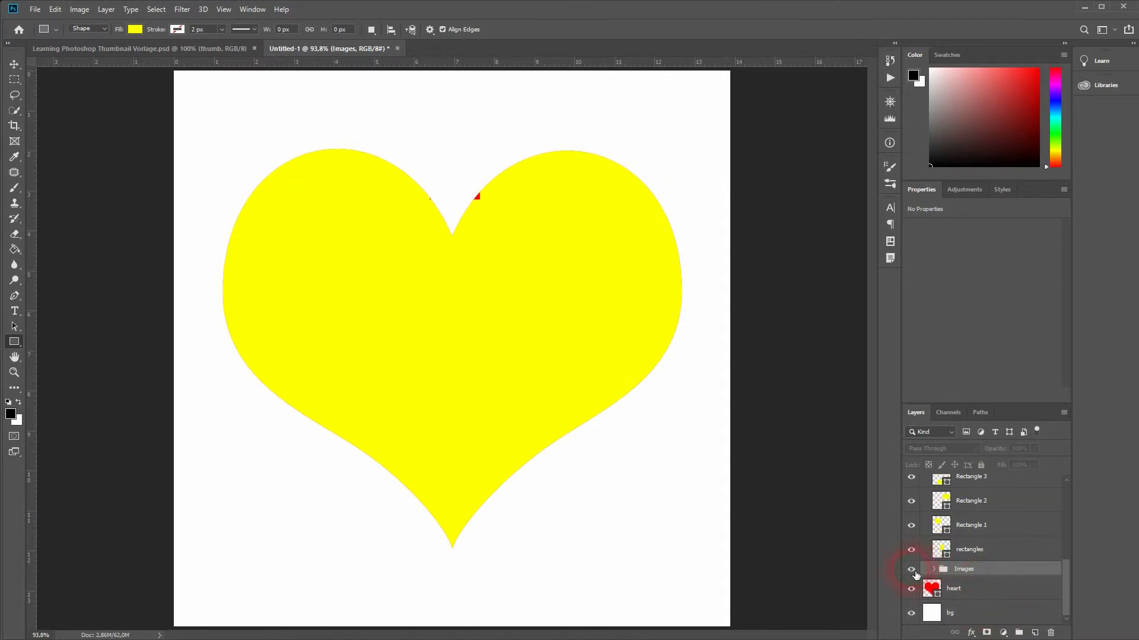
left_click(933, 568)
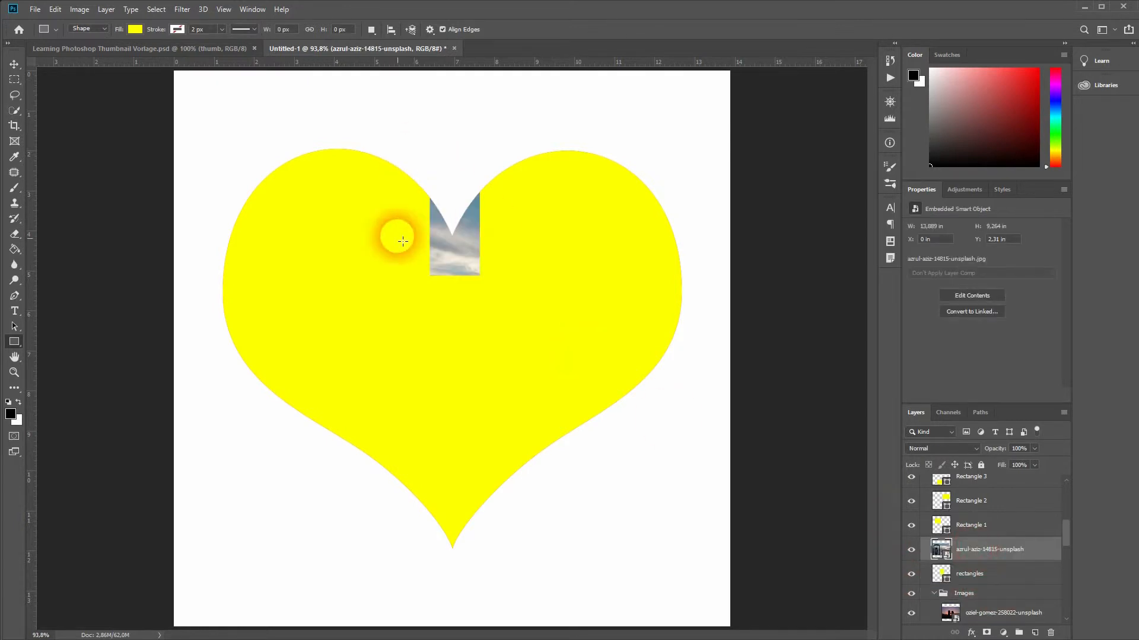
right_click(989, 549)
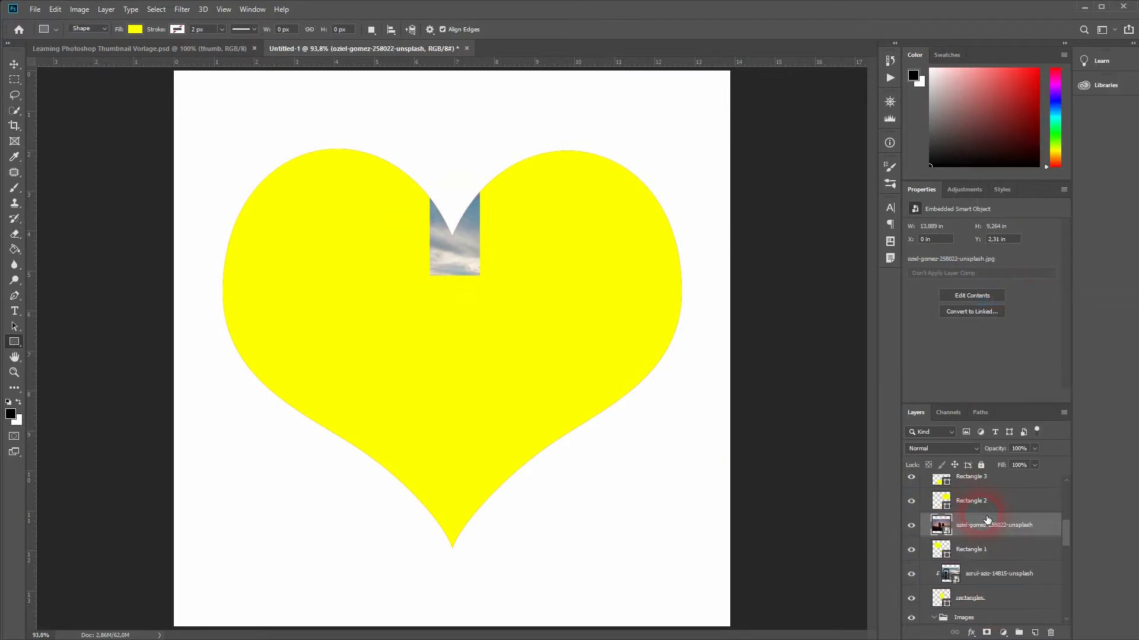
right_click(985, 521)
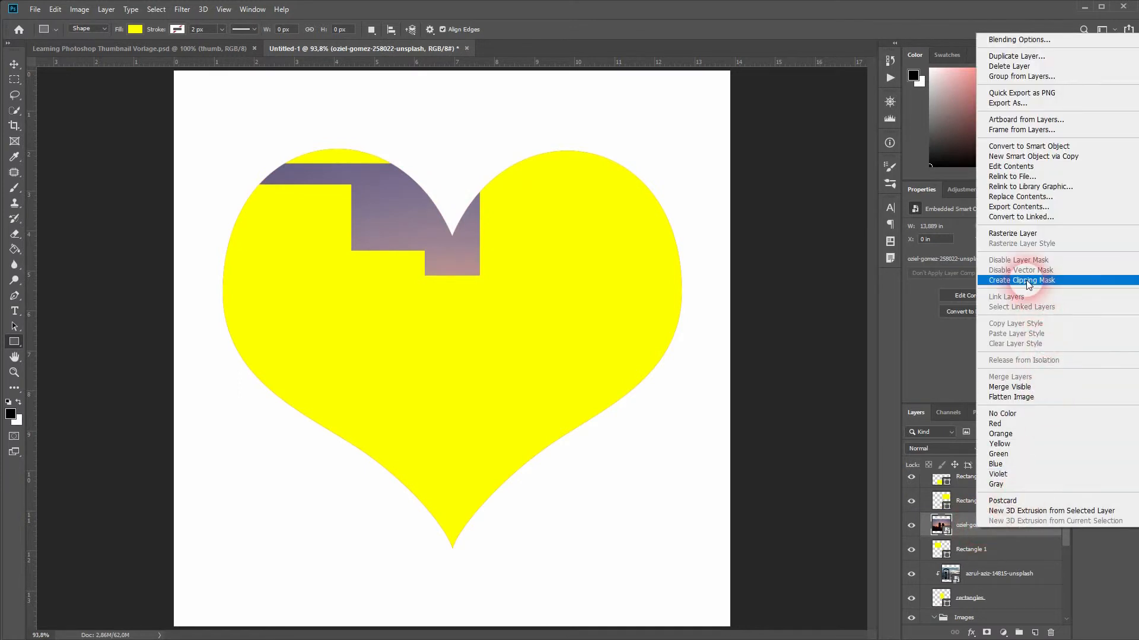
left_click(1021, 280)
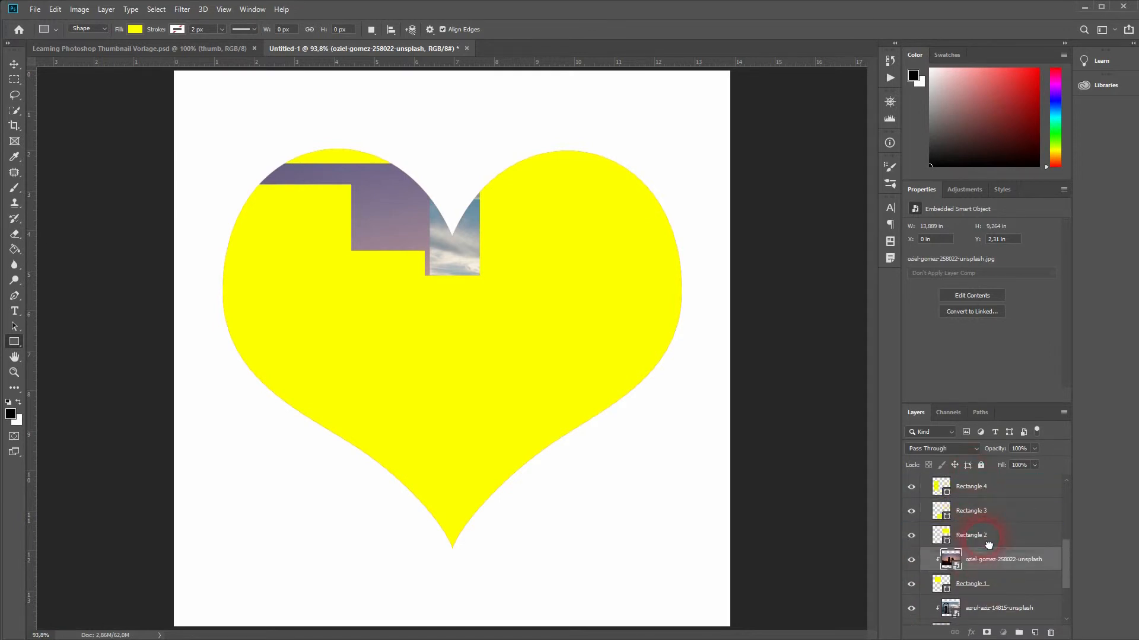
right_click(988, 535)
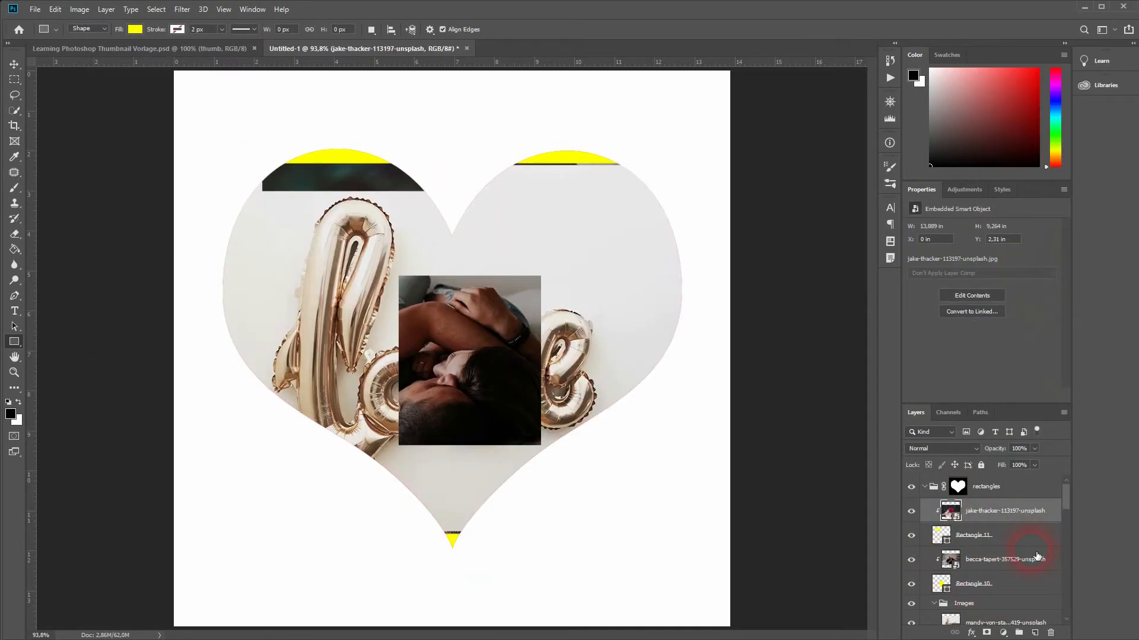
Step: Adjust the becca-tapert and freestocks-org photos on their rectangles so no yellow remains
left_click(55, 10)
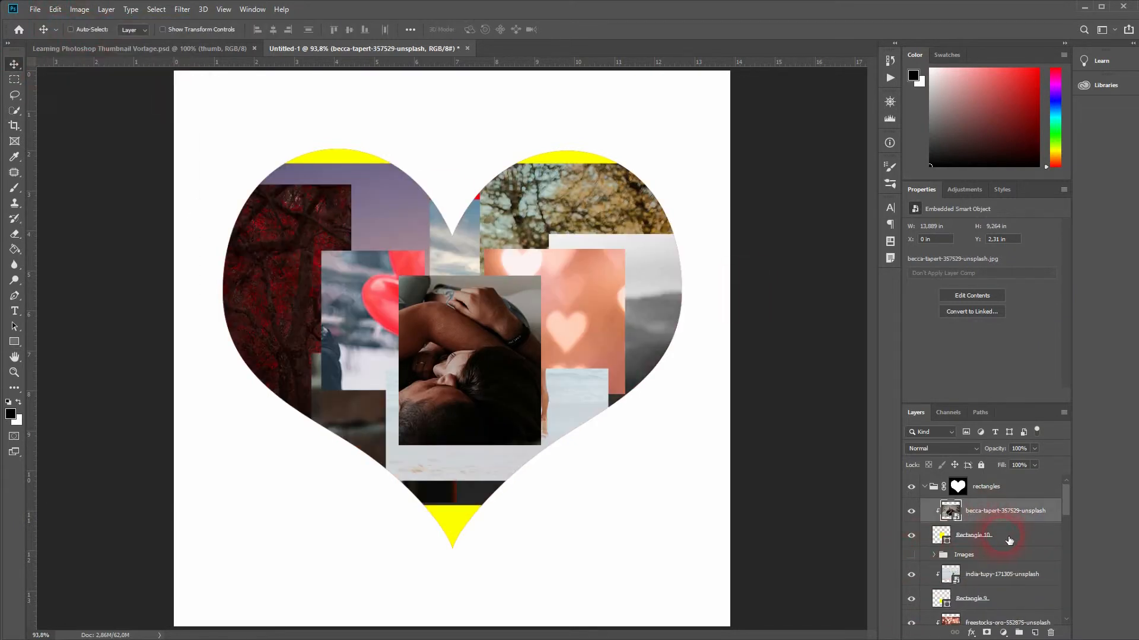
left_click(972, 535)
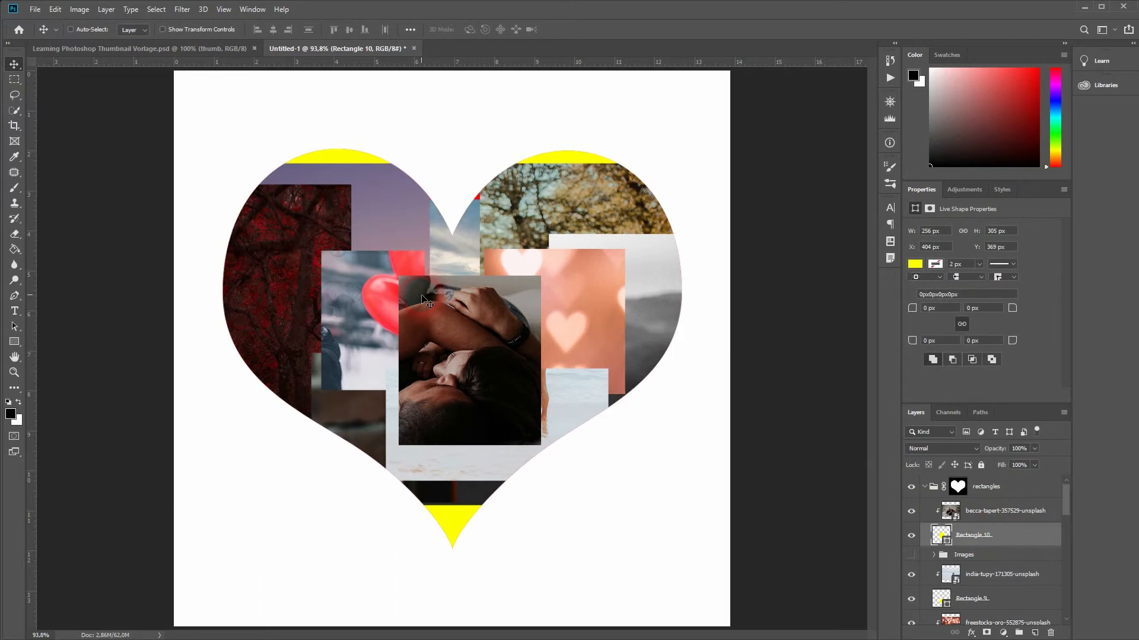
mouse_move(307, 201)
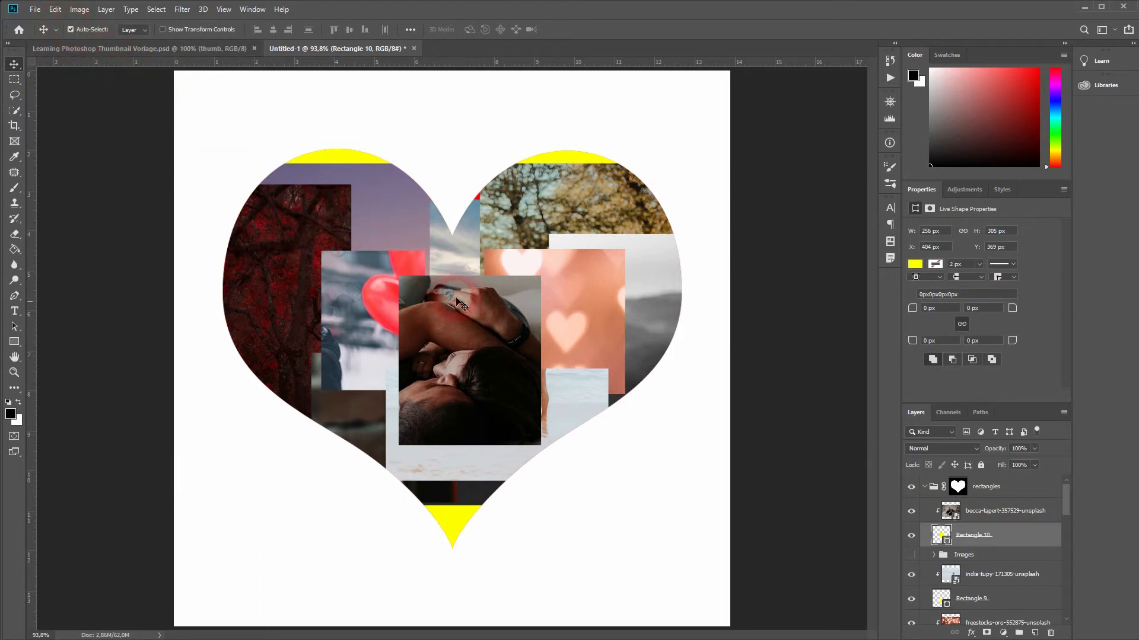
left_click(1004, 510)
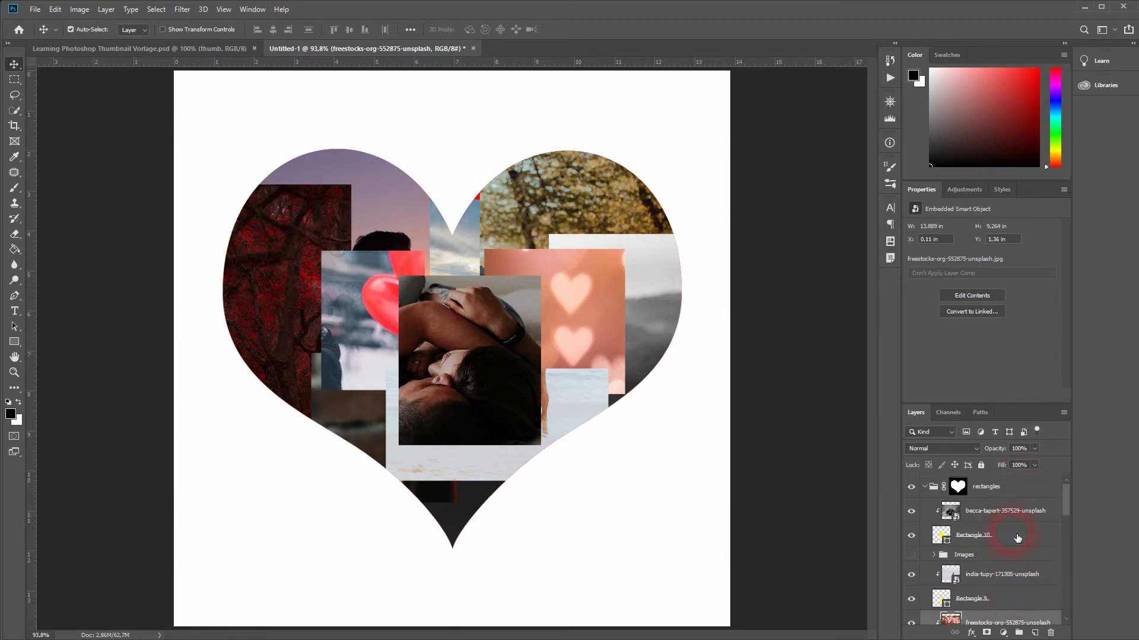
left_click(986, 486)
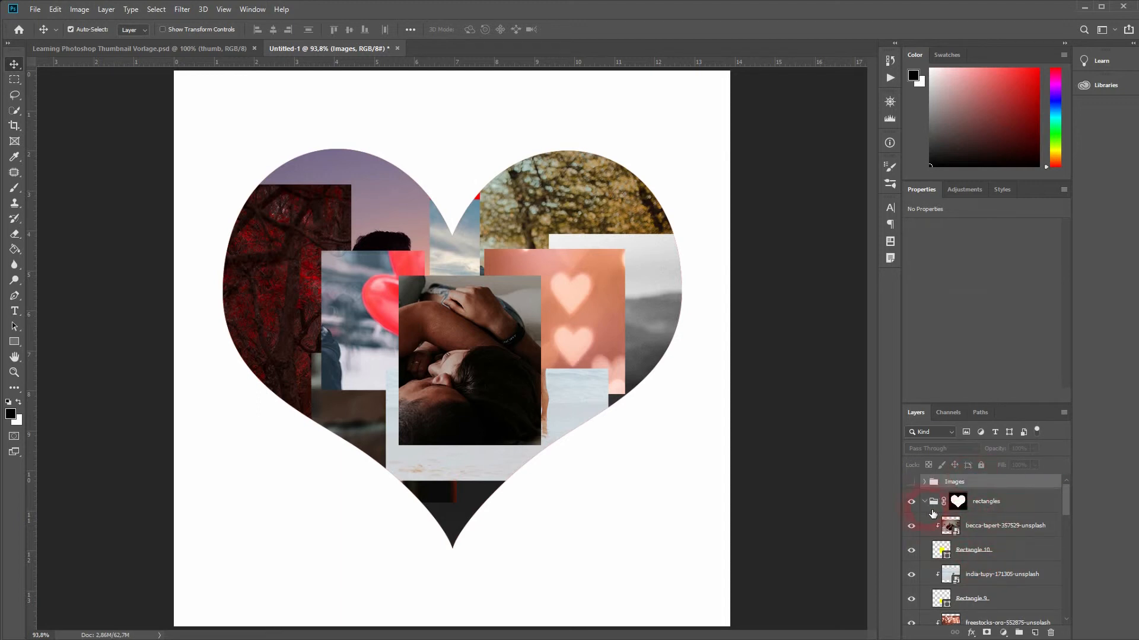
mouse_move(911, 501)
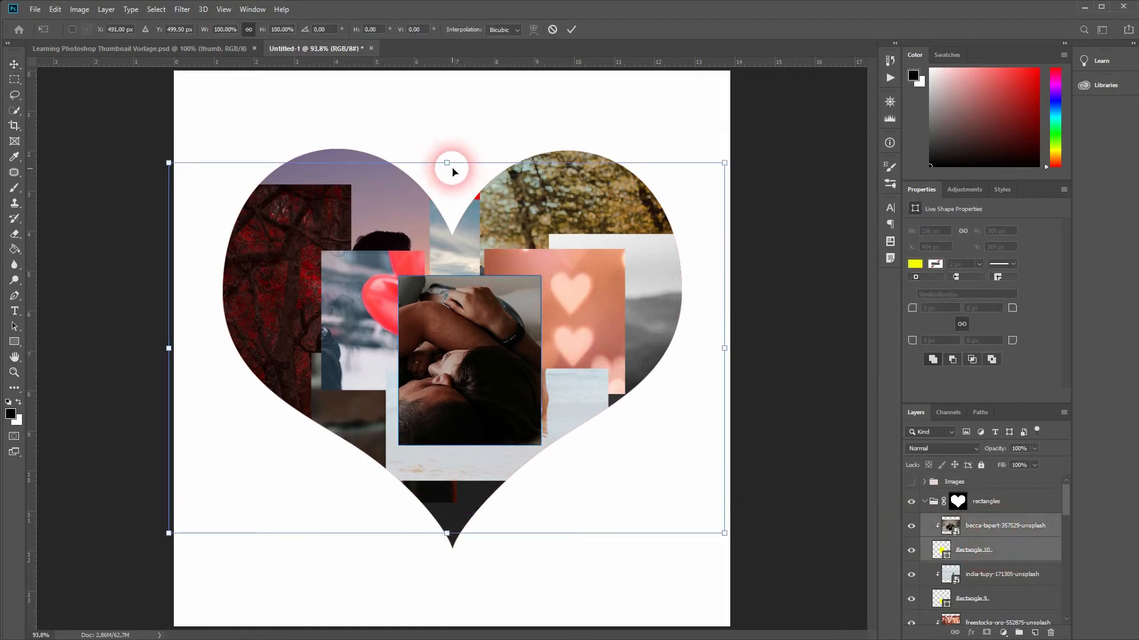
Step: Enlarge the rectangle holding the couple photo and pick another rectangle to rearrange
left_click_drag(447, 163, 447, 132)
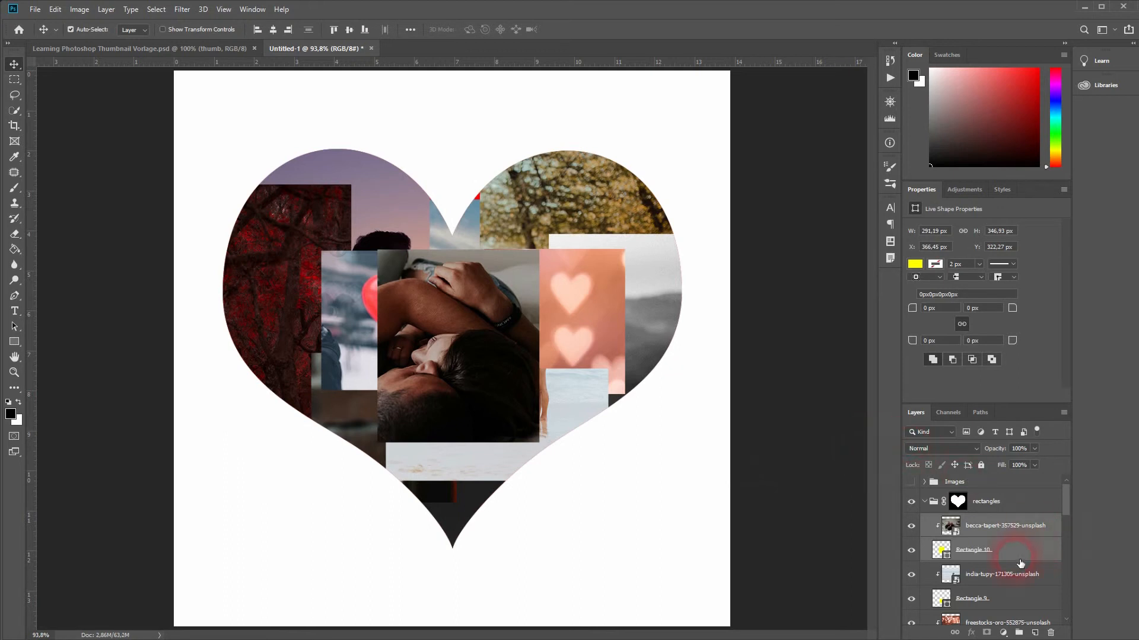
left_click(1002, 574)
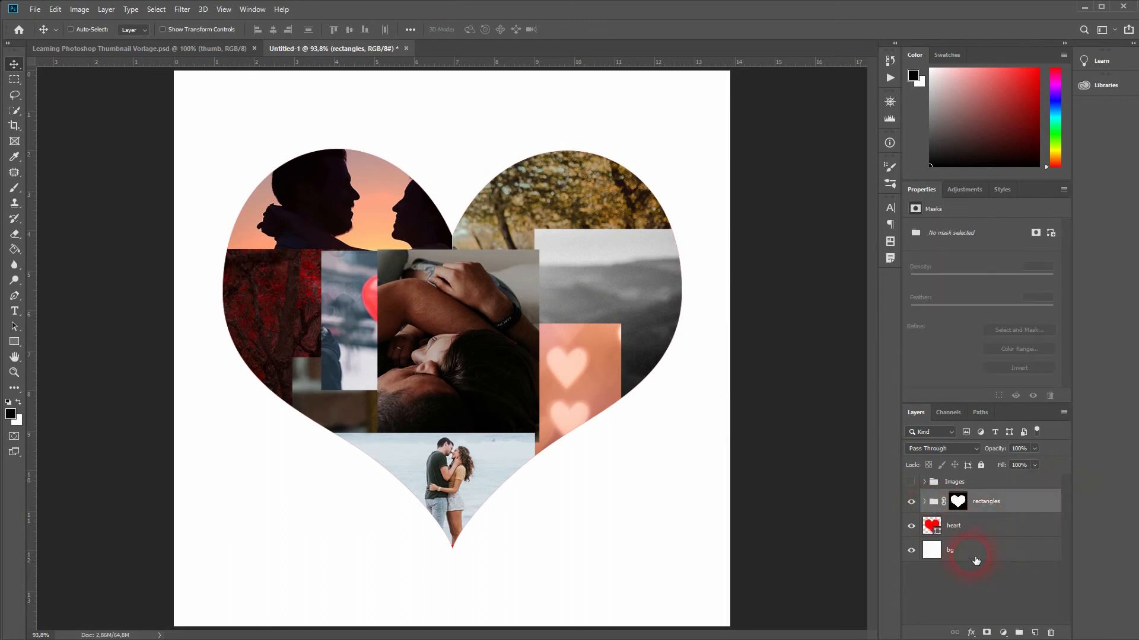
Step: Select the heart layer, then toggle the rectangles group open to show its layers and mask
left_click(988, 526)
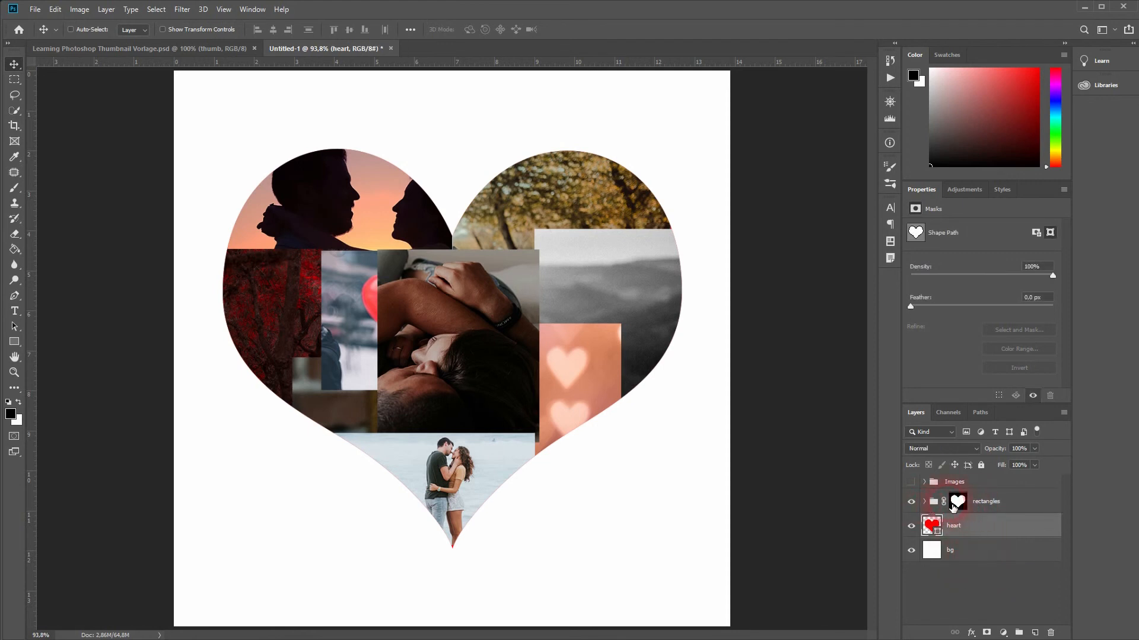
left_click(924, 500)
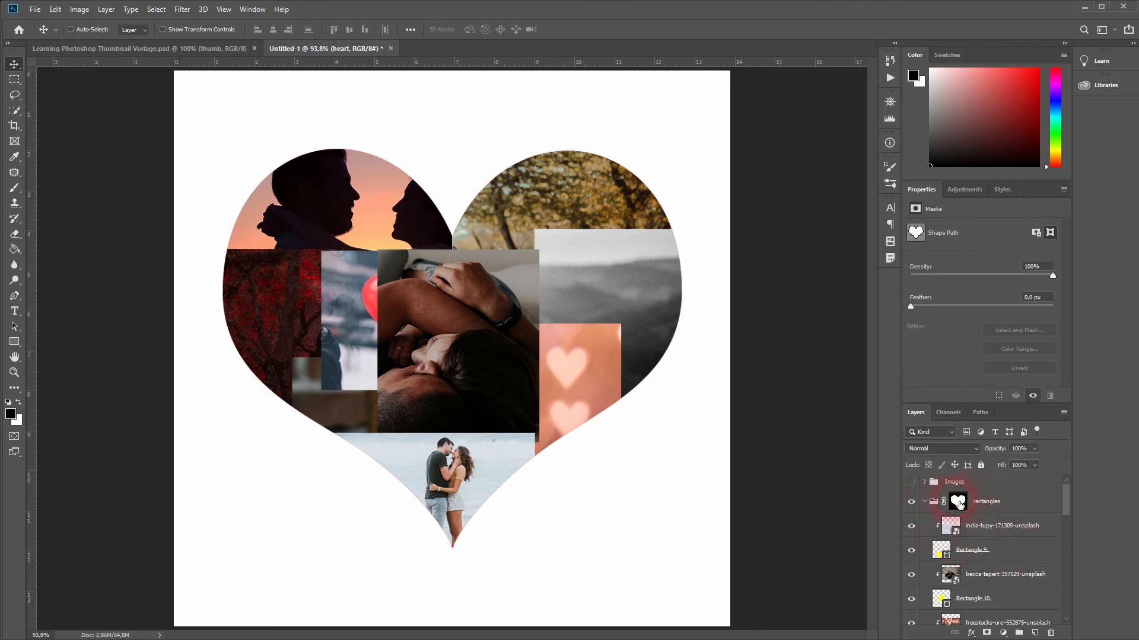
left_click(924, 500)
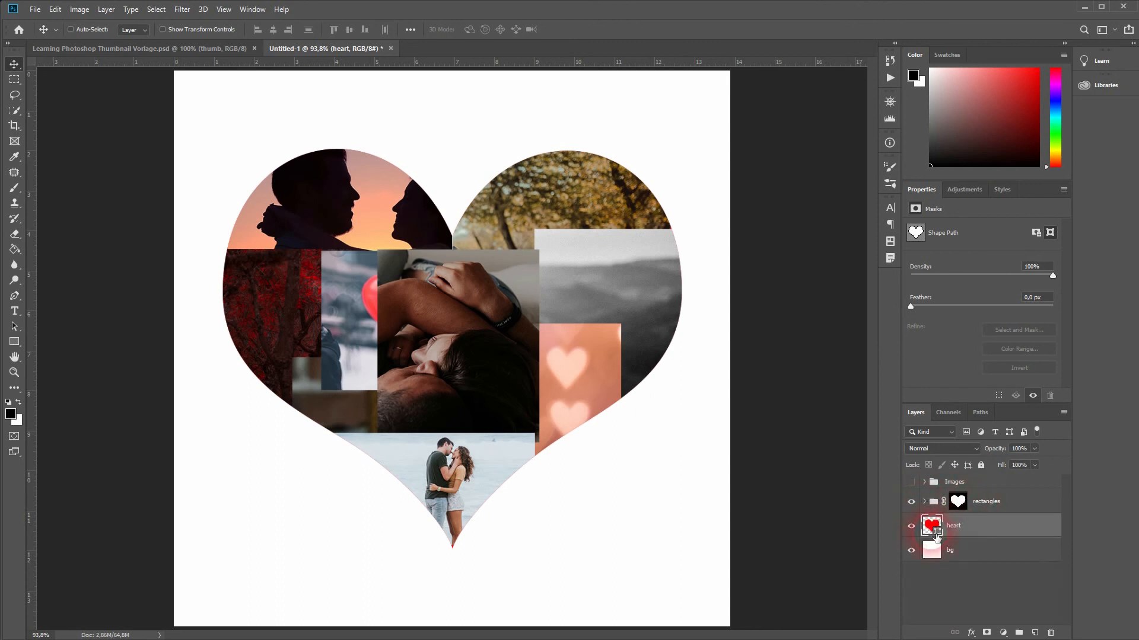
left_click(959, 500)
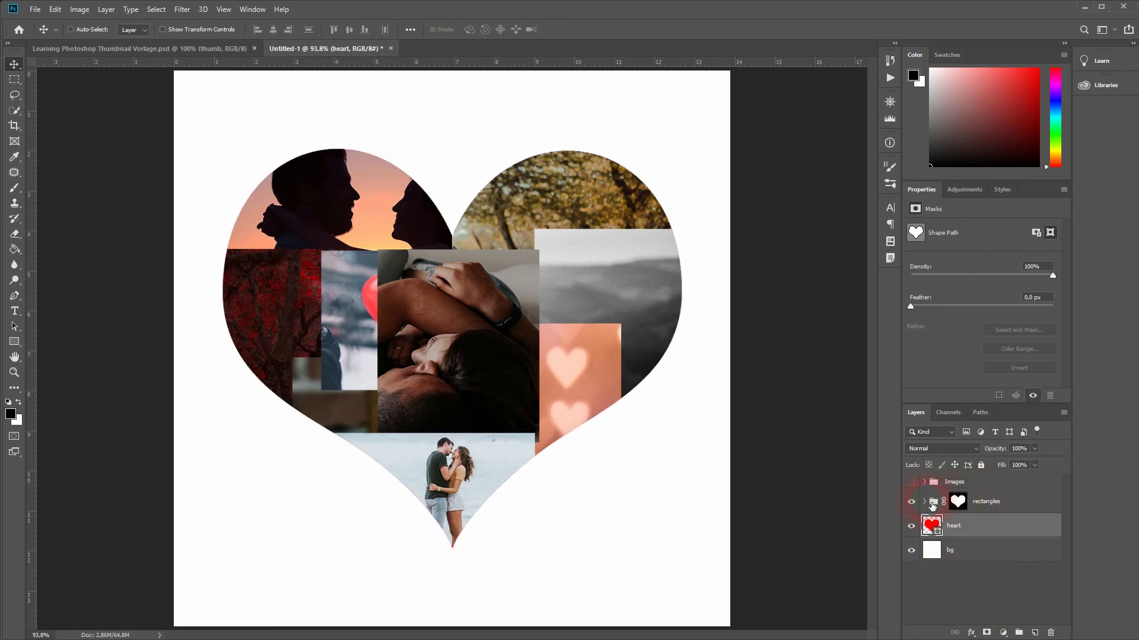
left_click(933, 500)
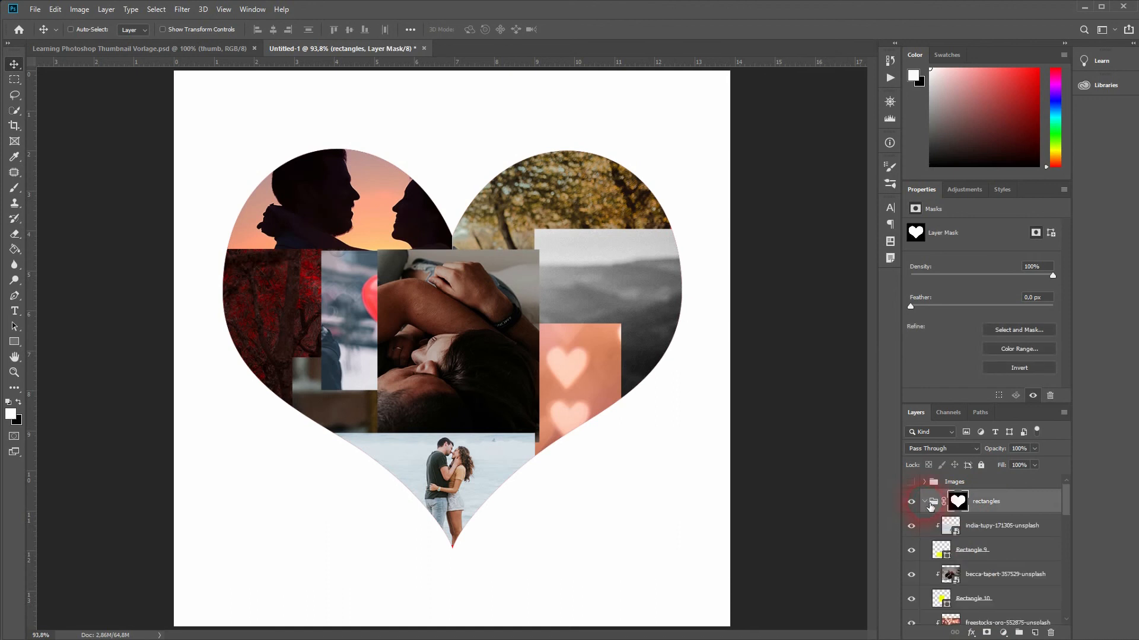